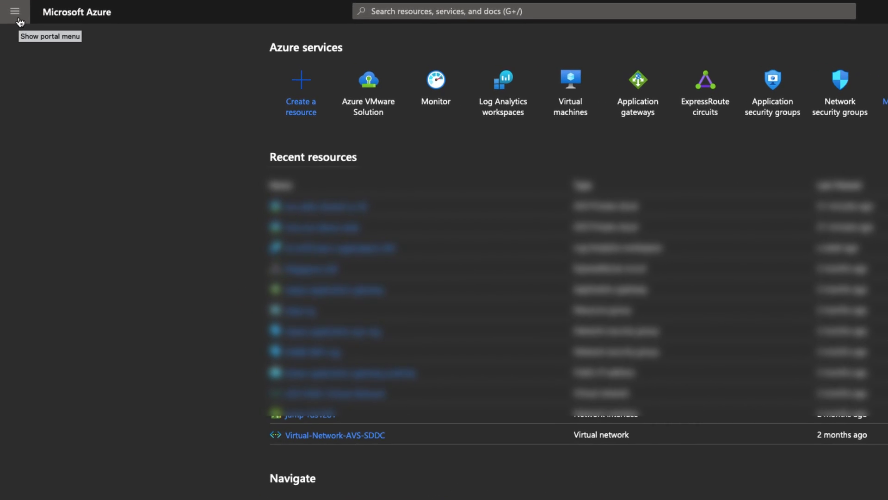
- Navigate via the portal menu to Azure VMware Solution from Favorites
{"action": "left_click", "coordinate": [17, 11]}
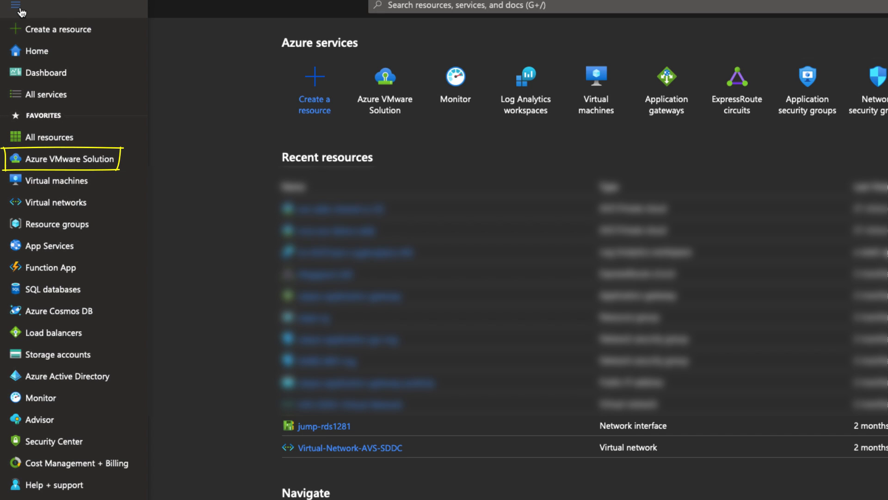
{"action": "mouse_move", "coordinate": [92, 171]}
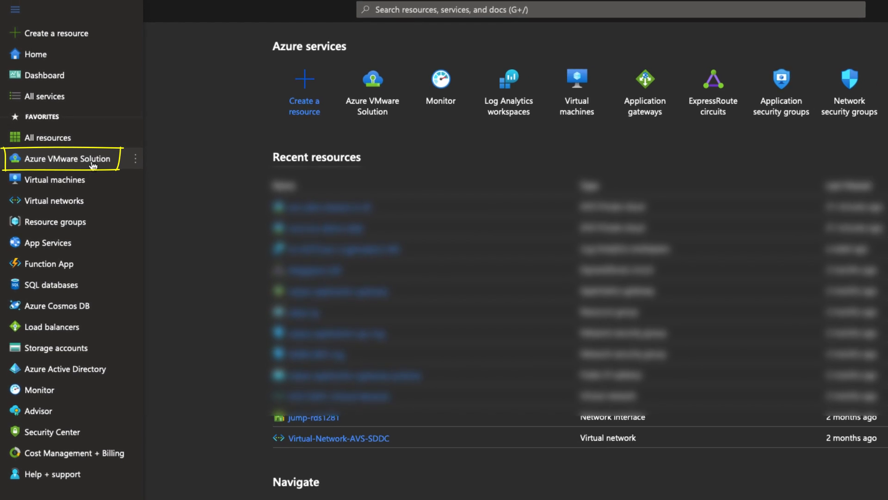
{"action": "left_click", "coordinate": [67, 159]}
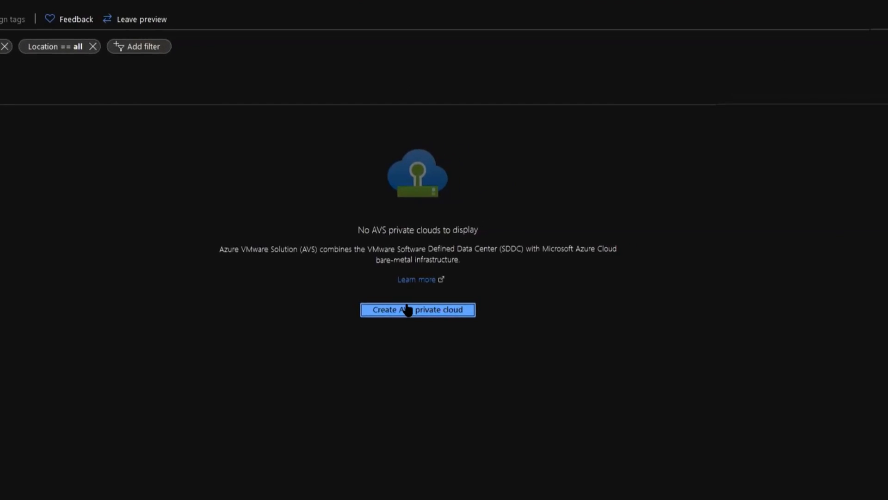
- Start a new AVS private cloud in resource group mca-avs-demo-rg named mca-avs-demo-sddc
{"action": "left_click", "coordinate": [417, 309]}
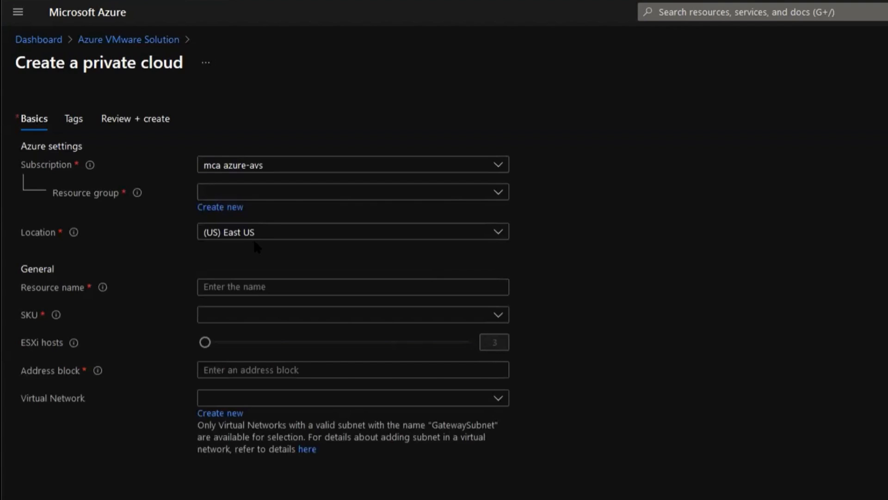
{"action": "left_click", "coordinate": [353, 191]}
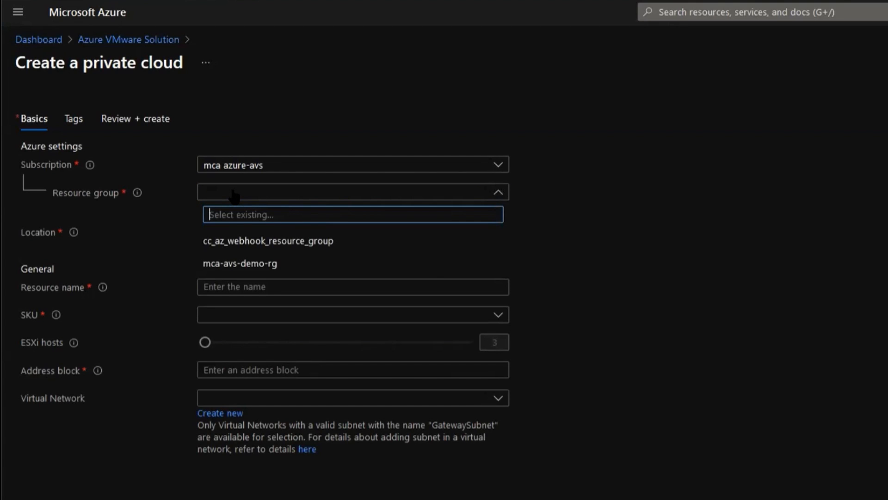
{"action": "left_click", "coordinate": [240, 262]}
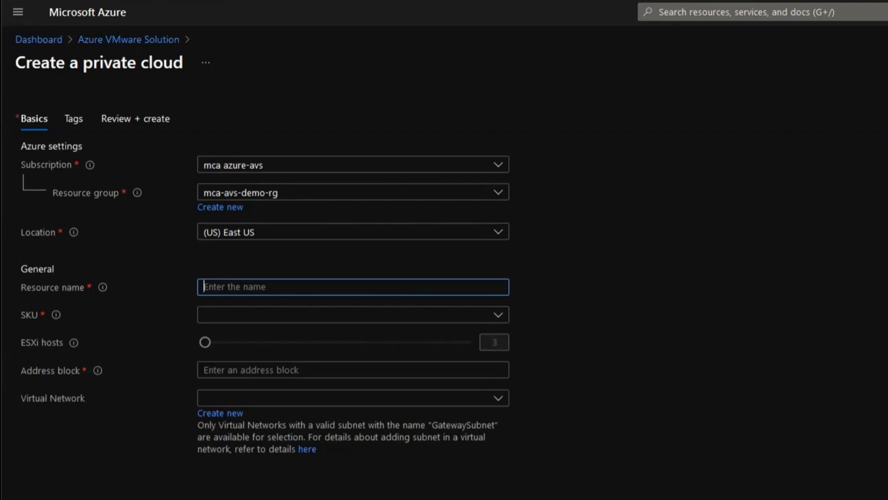
{"action": "type", "text": "mca-avs-demo-sddc"}
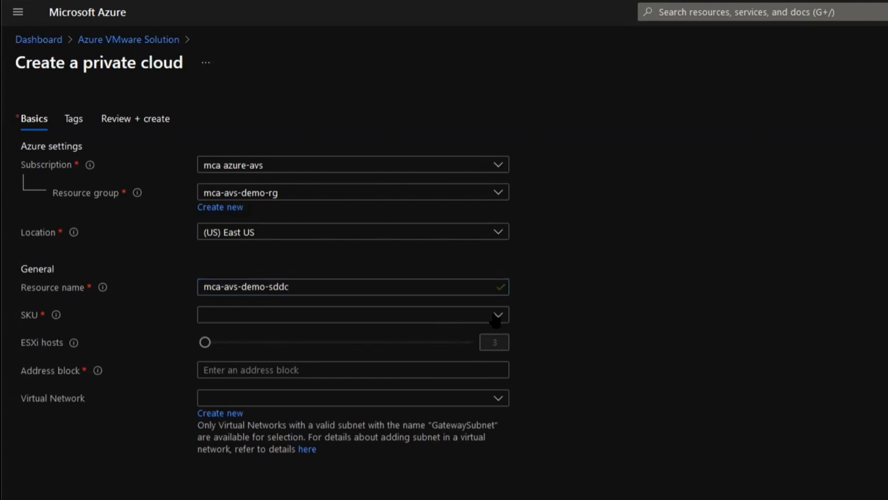
- Choose the AV36 Node SKU and enter address block 10.21.0.0/16
{"action": "left_click", "coordinate": [354, 314]}
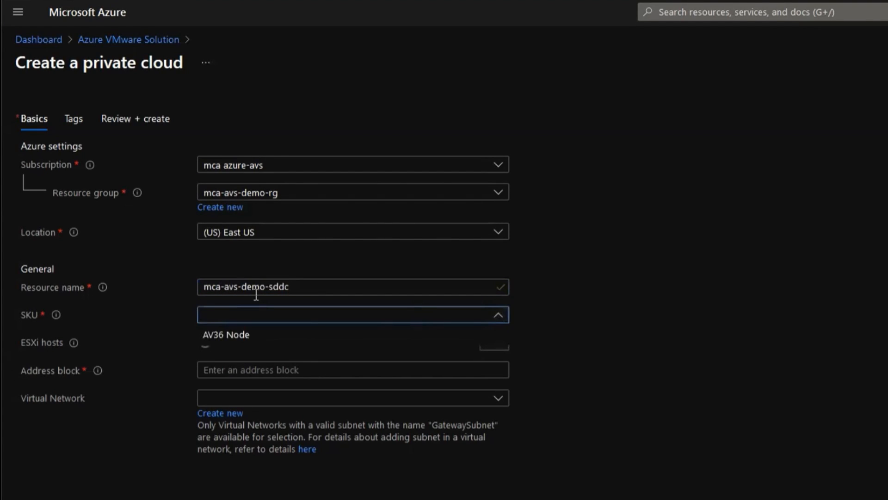
{"action": "mouse_move", "coordinate": [236, 341]}
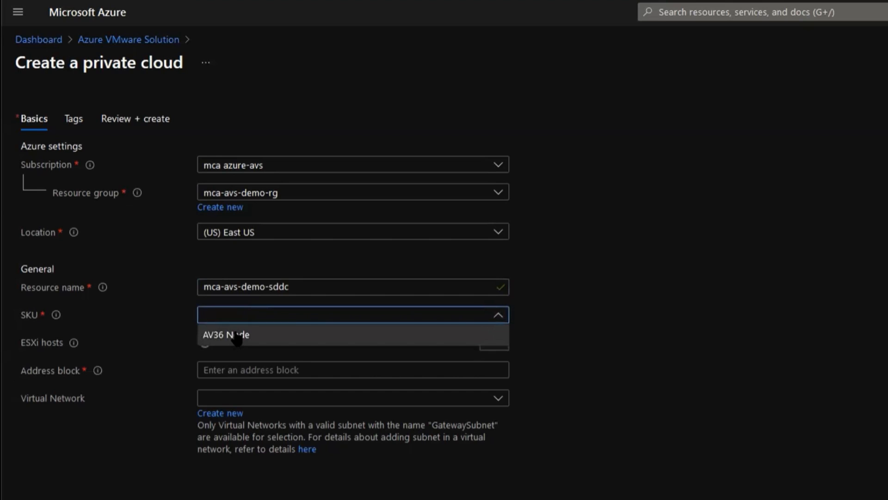
{"action": "left_click", "coordinate": [226, 335]}
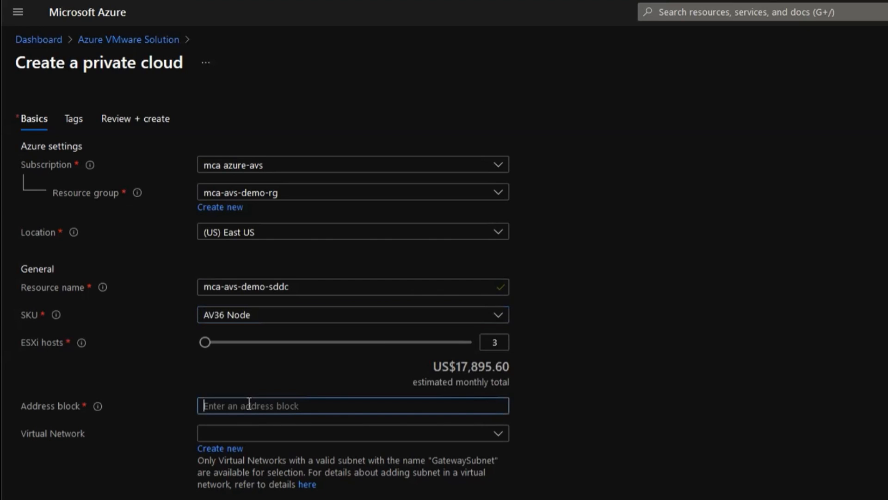
{"action": "mouse_move", "coordinate": [97, 407]}
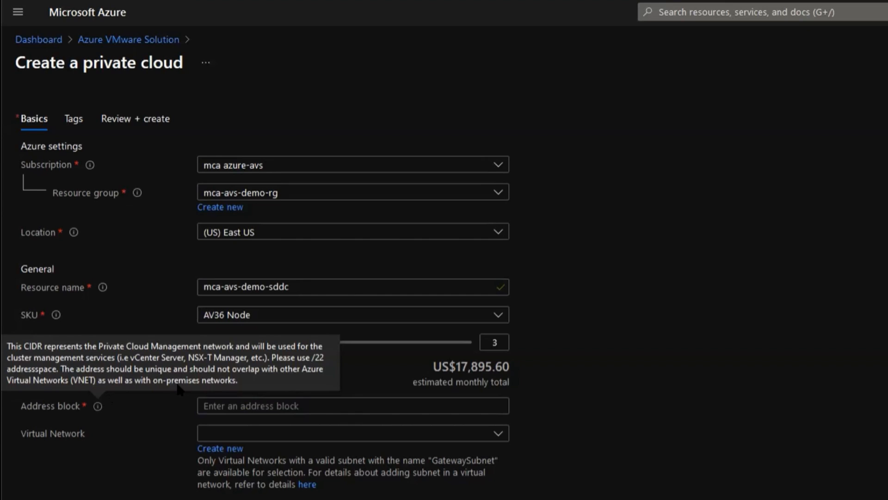
{"action": "mouse_move", "coordinate": [112, 377]}
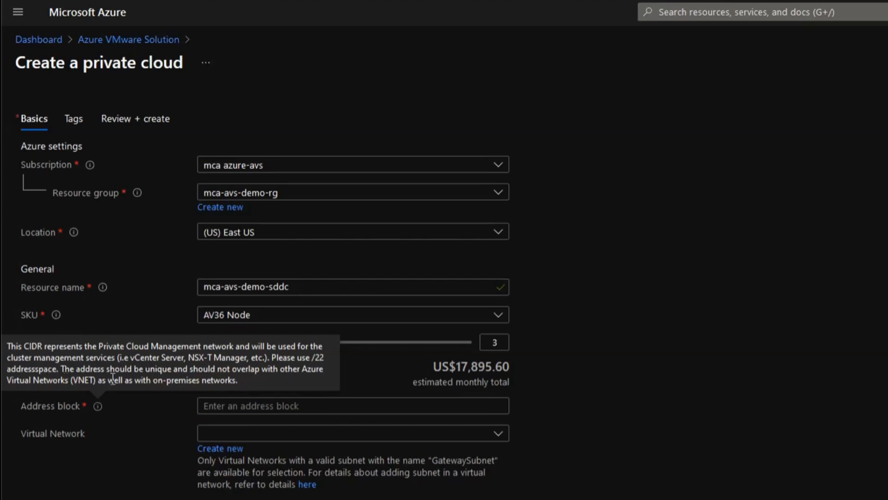
{"action": "type", "text": "10.21.0.0/16"}
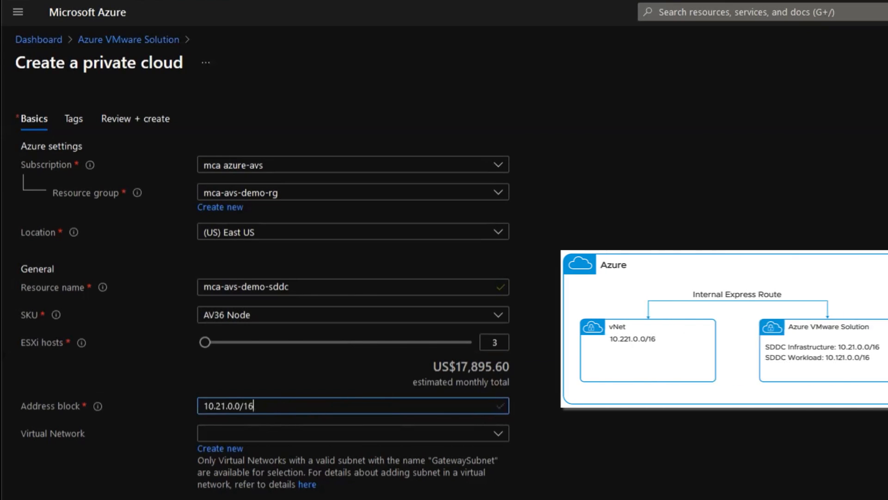
{"action": "left_click", "coordinate": [352, 432]}
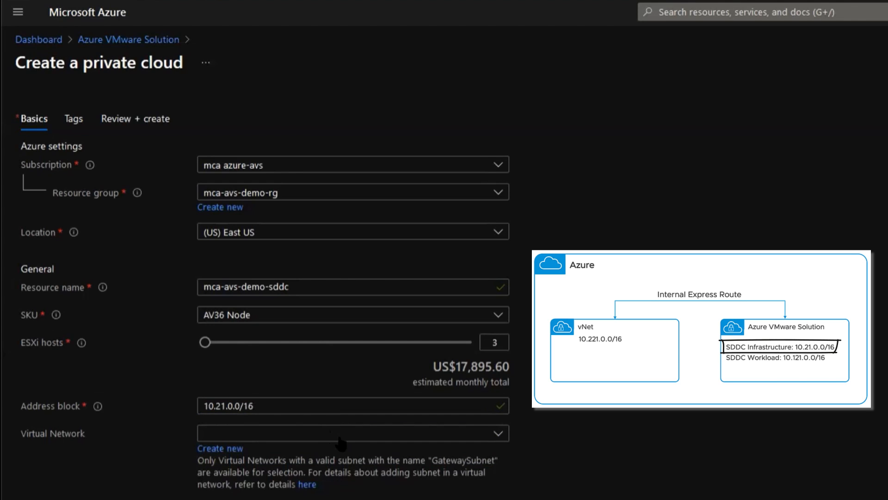
{"action": "mouse_move", "coordinate": [206, 459]}
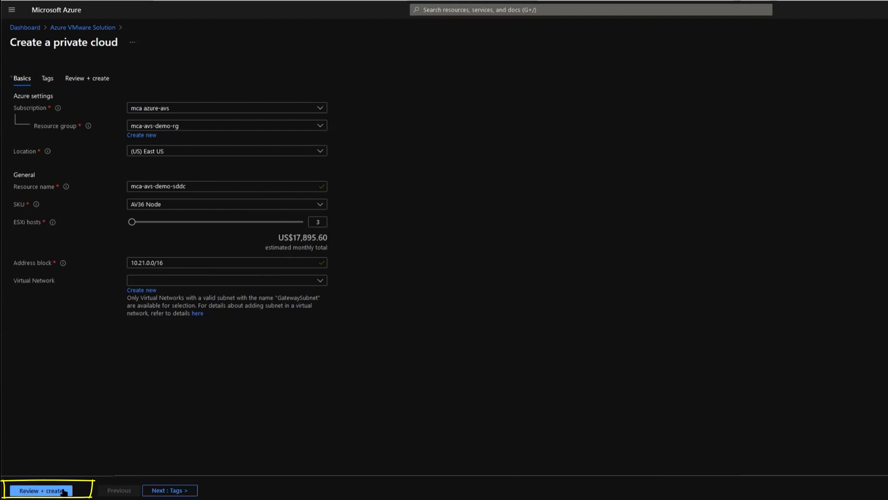
- Review the mca-avs-demo-sddc settings and submit it via Review + create, then Create
{"action": "left_click", "coordinate": [42, 491]}
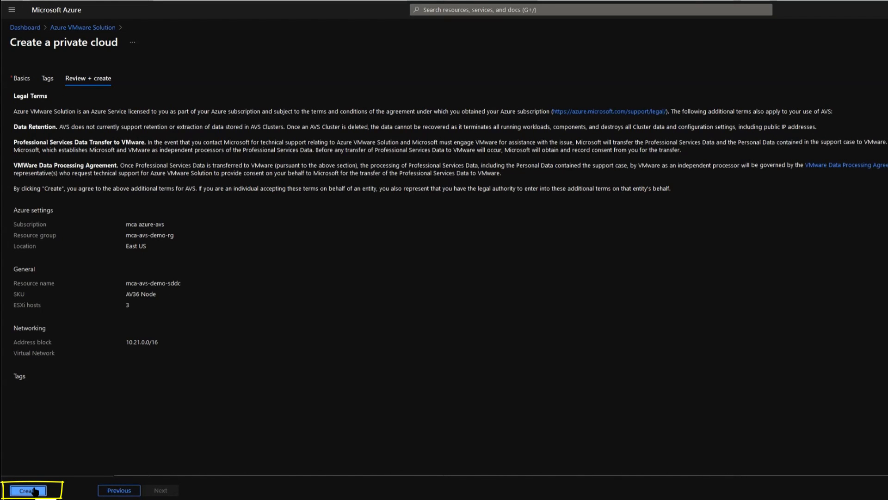
{"action": "left_click", "coordinate": [25, 490]}
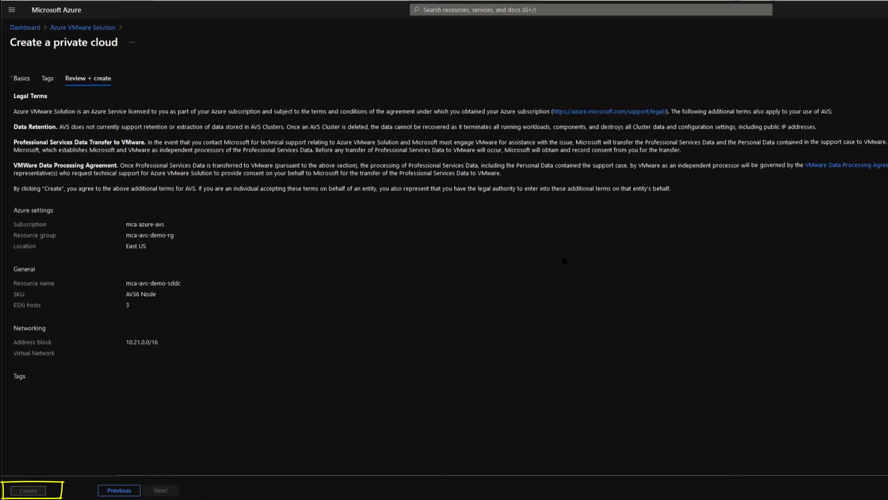
{"action": "left_click", "coordinate": [26, 490]}
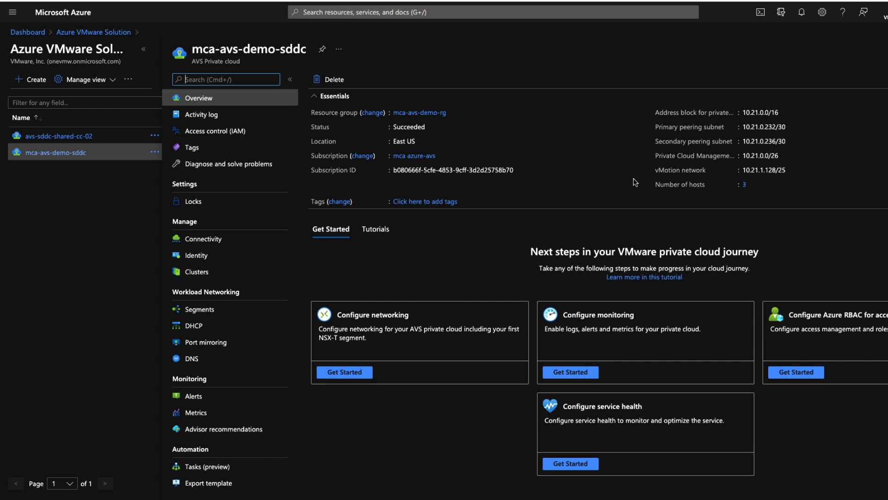
{"action": "mouse_move", "coordinate": [425, 134]}
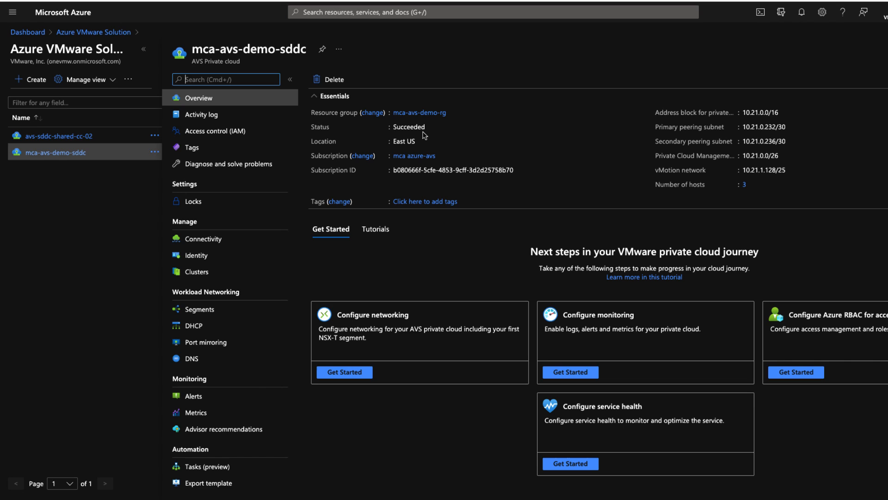
{"action": "mouse_move", "coordinate": [768, 147]}
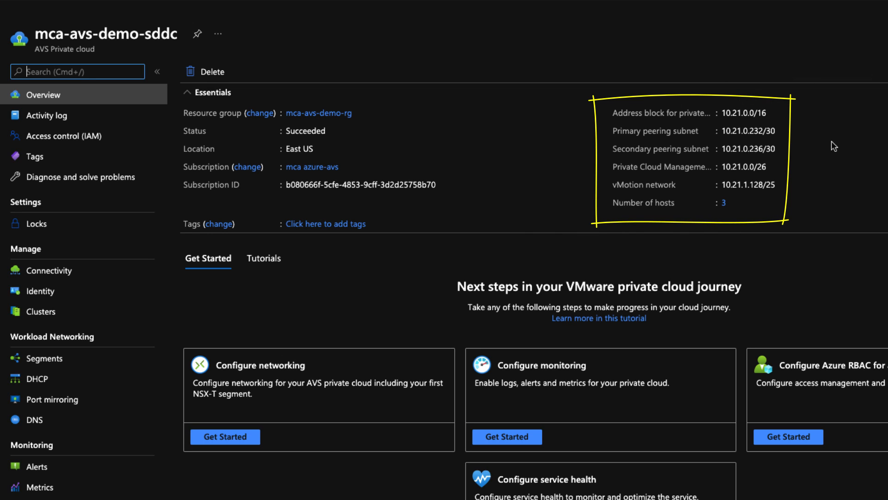
{"action": "mouse_move", "coordinate": [820, 221]}
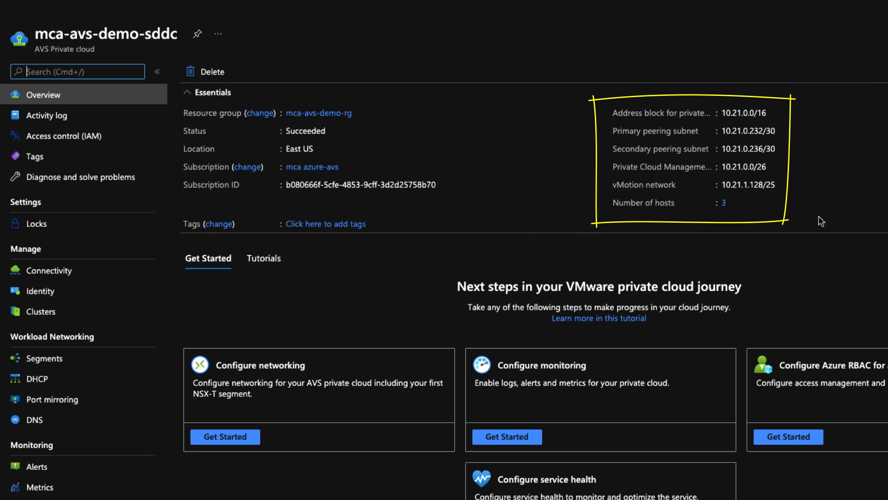
{"action": "mouse_move", "coordinate": [831, 187]}
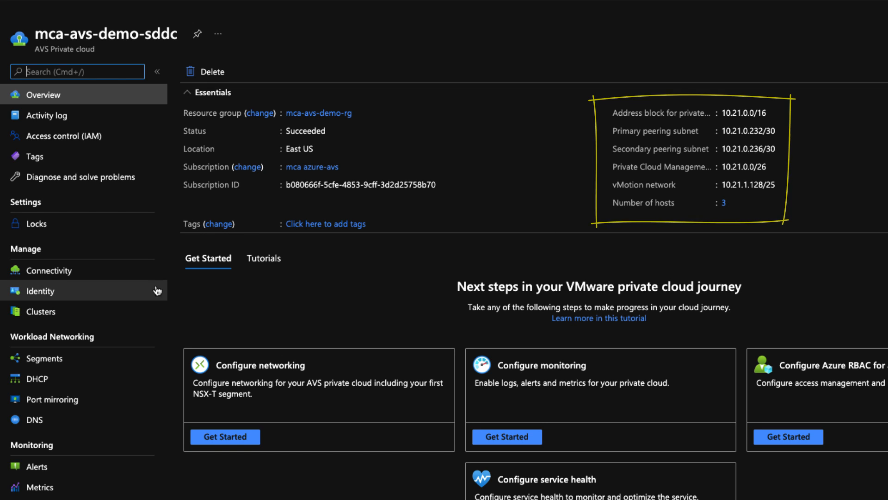
- Show the vCenter and NSX-T Manager credentials under Manage > Identity
{"action": "left_click", "coordinate": [39, 291]}
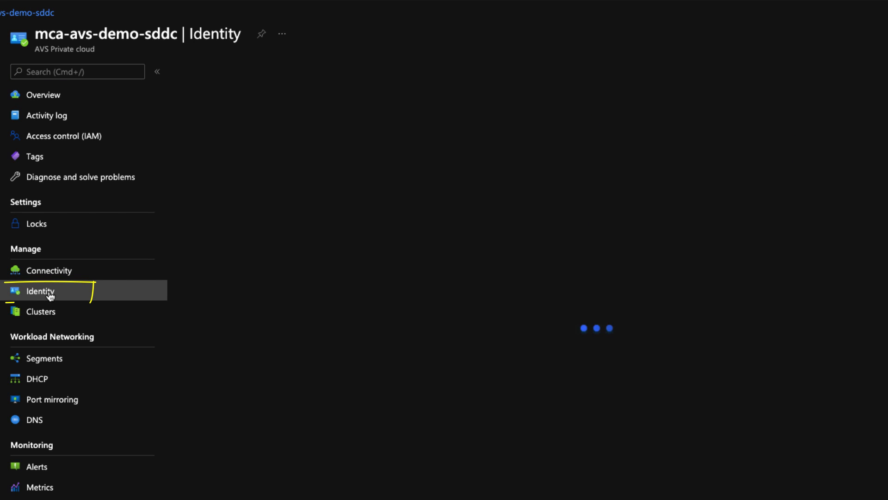
{"action": "left_click", "coordinate": [41, 290]}
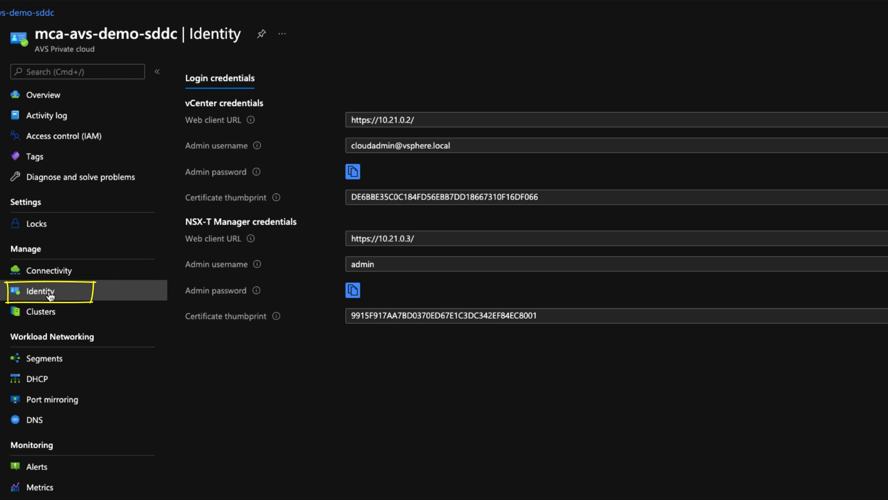
{"action": "mouse_move", "coordinate": [350, 373]}
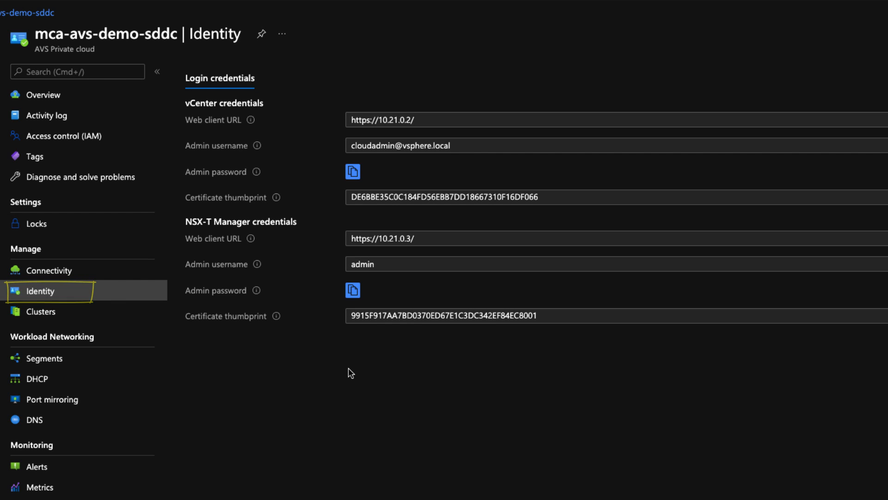
{"action": "mouse_move", "coordinate": [277, 127]}
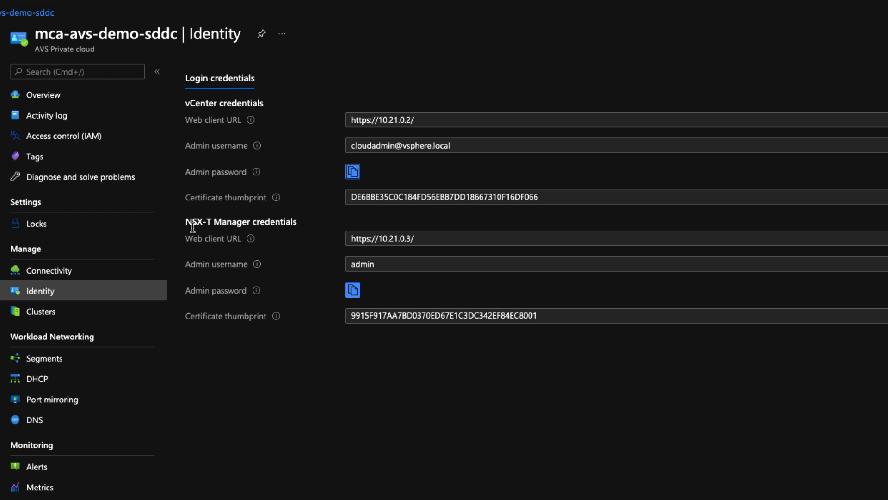
{"action": "mouse_move", "coordinate": [387, 251]}
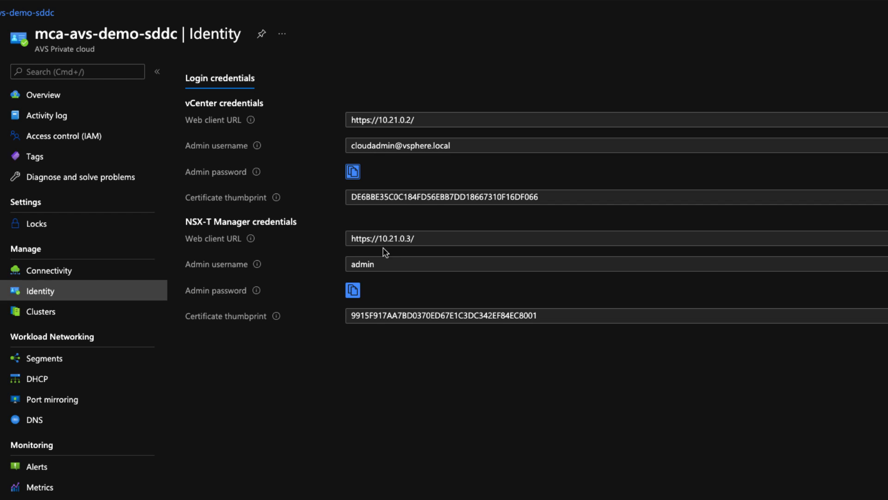
{"action": "mouse_move", "coordinate": [374, 238]}
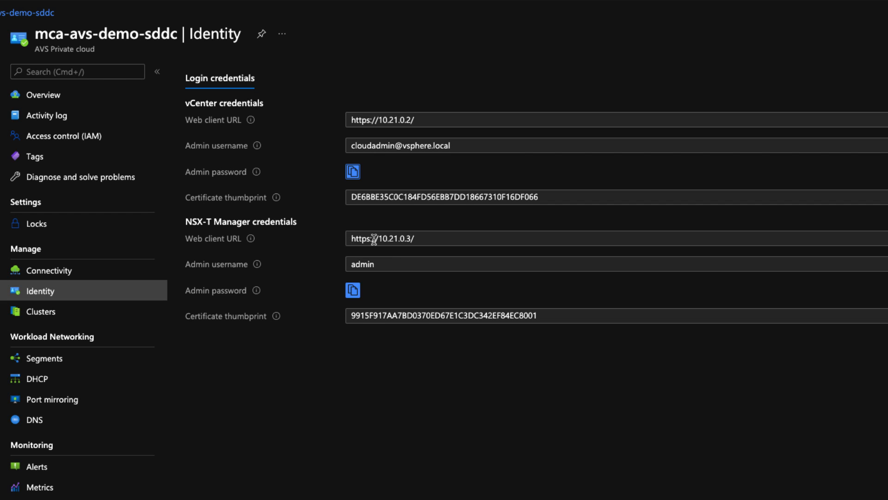
{"action": "mouse_move", "coordinate": [412, 252]}
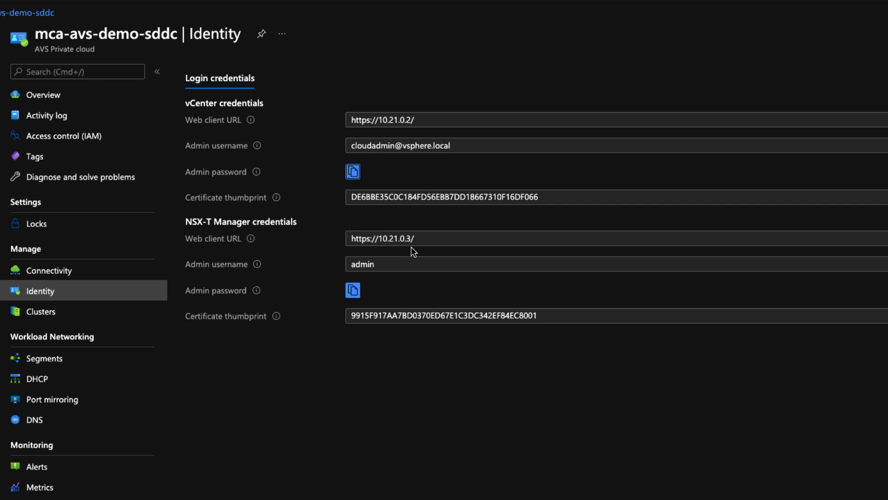
{"action": "mouse_move", "coordinate": [367, 268]}
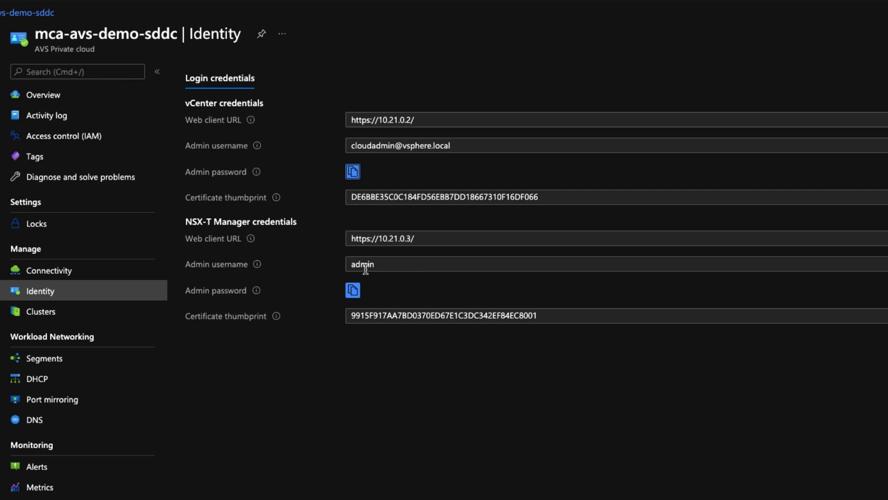
{"action": "mouse_move", "coordinate": [410, 264]}
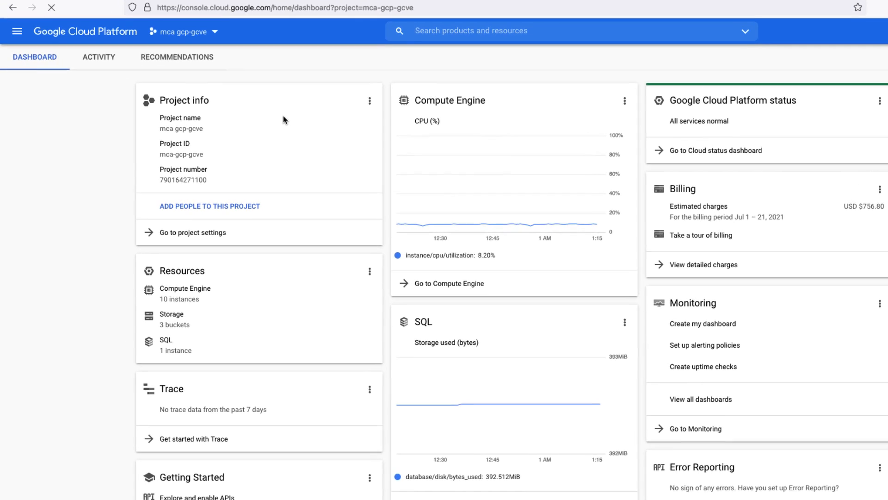
- Navigate from the navigation menu to the VMware Engine service welcome page
{"action": "left_click", "coordinate": [18, 31]}
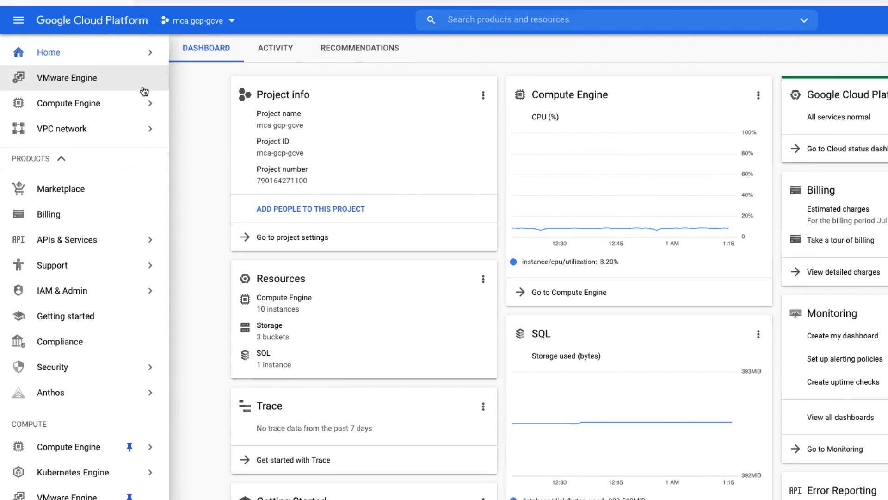
{"action": "left_click", "coordinate": [48, 52]}
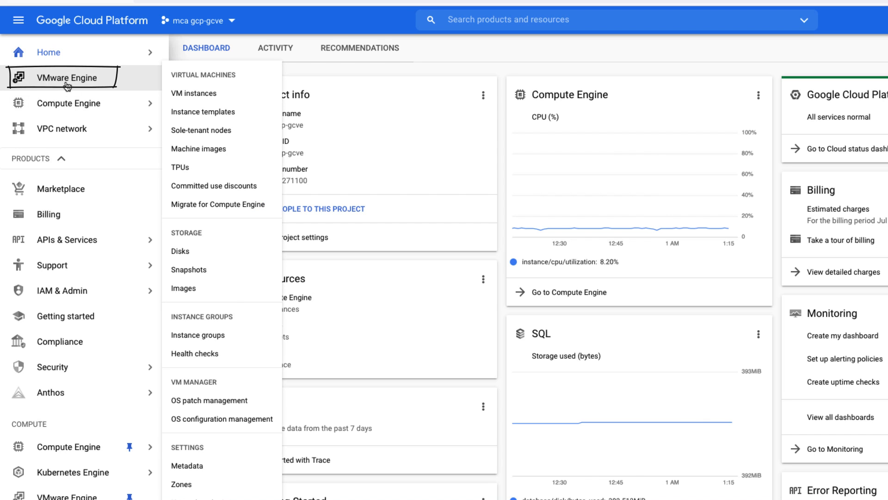
{"action": "mouse_move", "coordinate": [71, 83]}
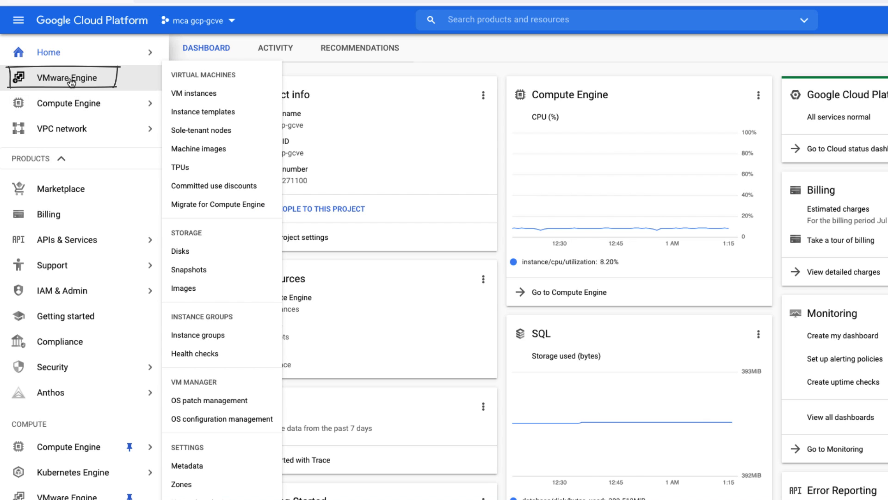
{"action": "left_click", "coordinate": [65, 77]}
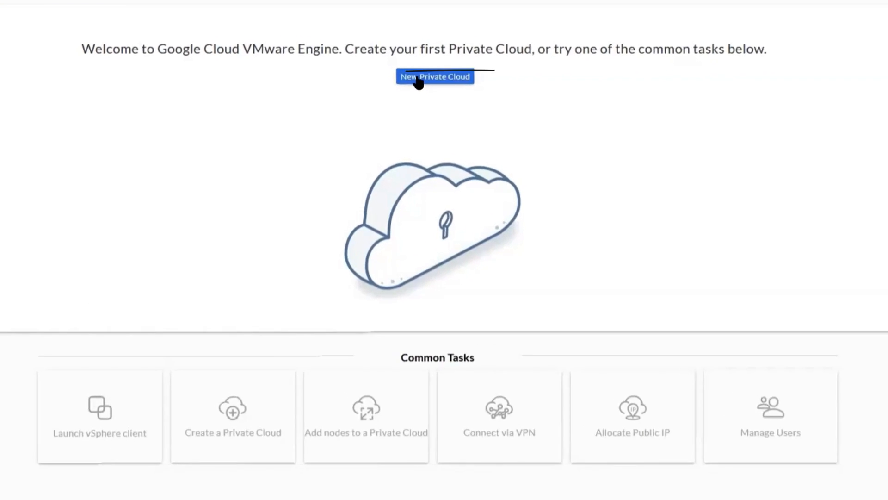
- Begin a private cloud named mca-gcve-demo-sddc with vSphere/vSAN range 10.22.0.0
{"action": "left_click", "coordinate": [435, 77]}
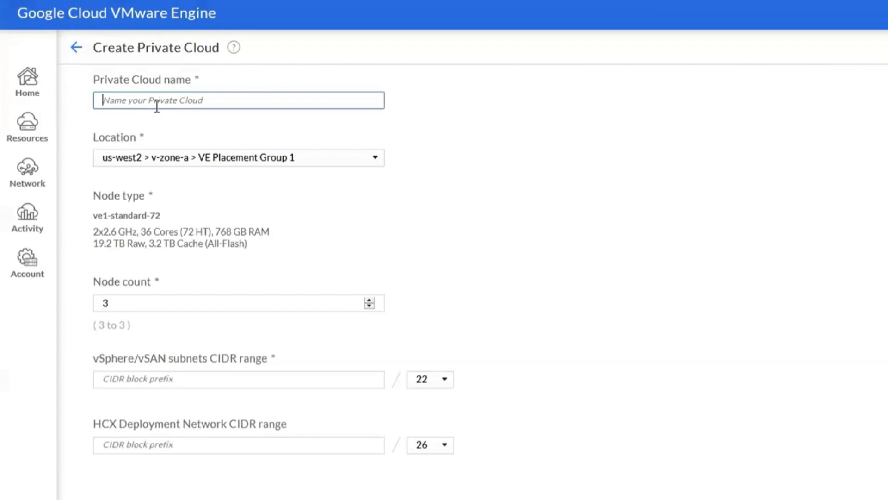
{"action": "type", "text": "mca-gcve-demo-sddc"}
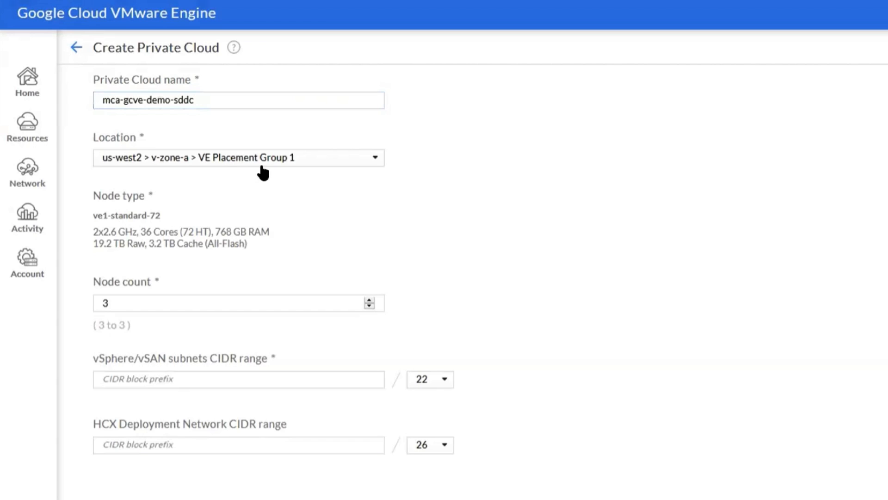
{"action": "left_click", "coordinate": [238, 157]}
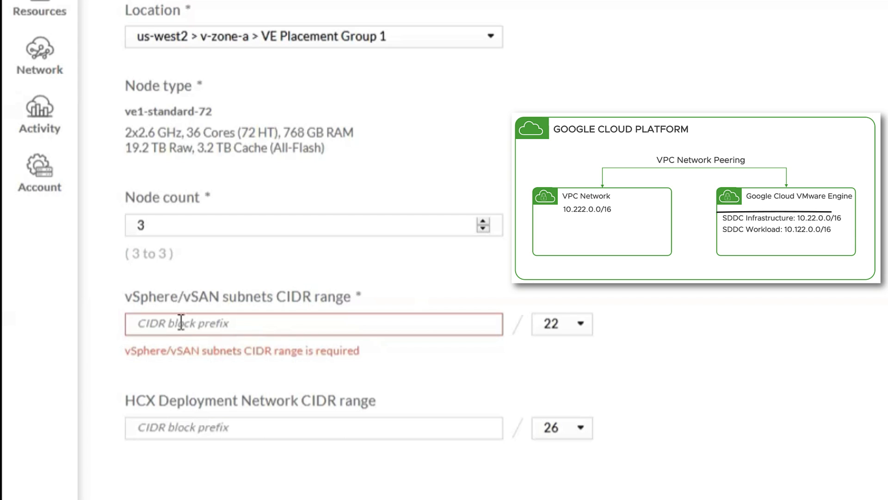
{"action": "type", "text": "10.22.0.0"}
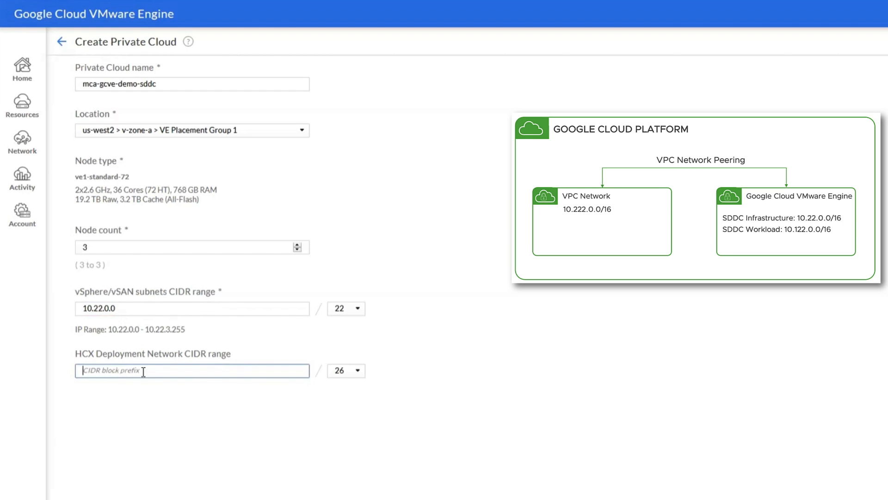
- Correct the HCX Deployment Network range from overlapping 10.22.0.0 to 10.22.4.0
{"action": "type", "text": "10.22.0.0"}
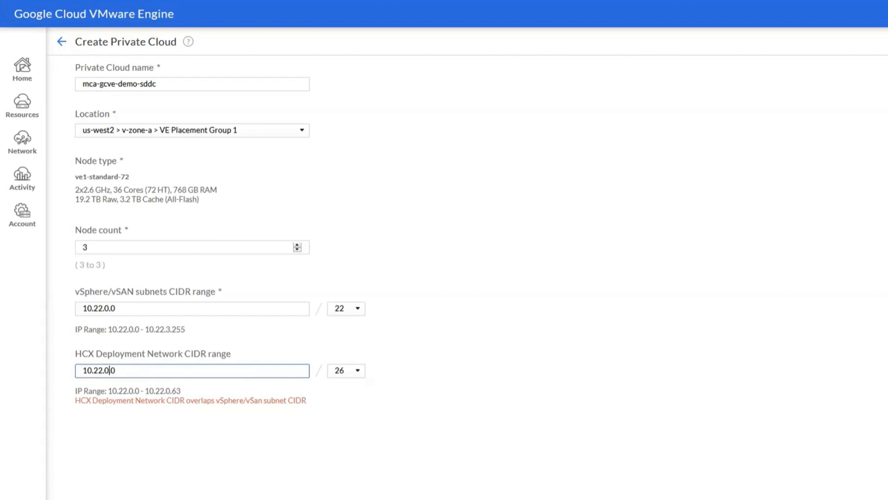
{"action": "key", "text": "Backspace"}
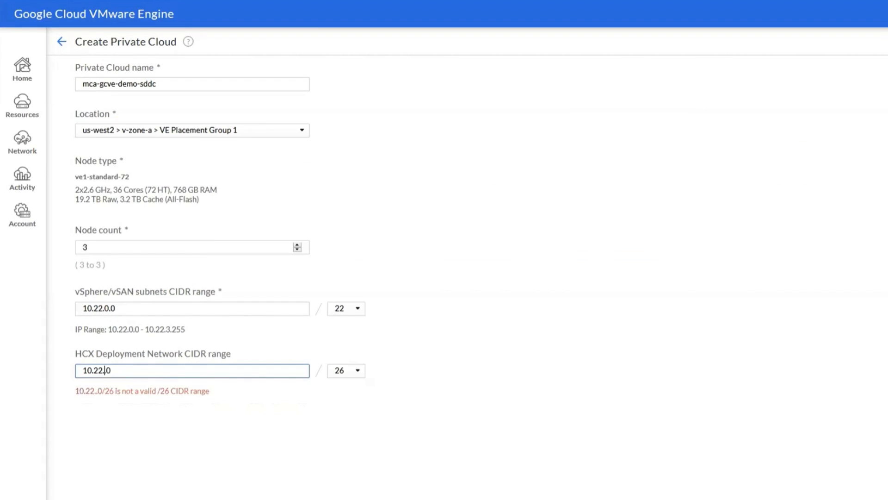
{"action": "type", "text": "10.22.4.0"}
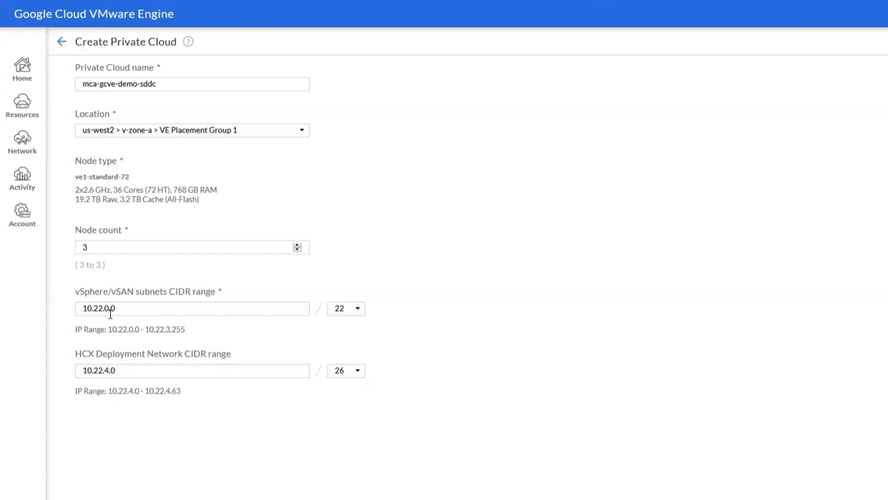
{"action": "scroll", "scroll_direction": "down", "scroll_amount": 3}
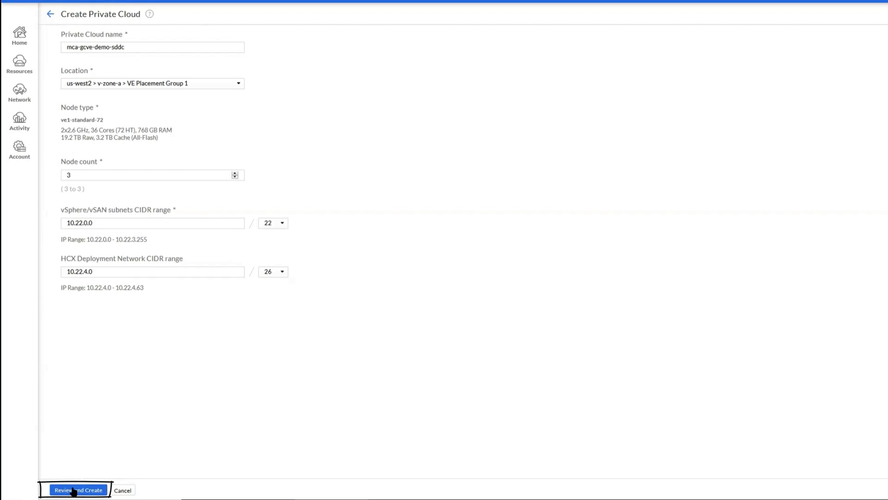
- Review and create the mca-gcve-demo-sddc private cloud, waiting for saving to finish
{"action": "left_click", "coordinate": [80, 490]}
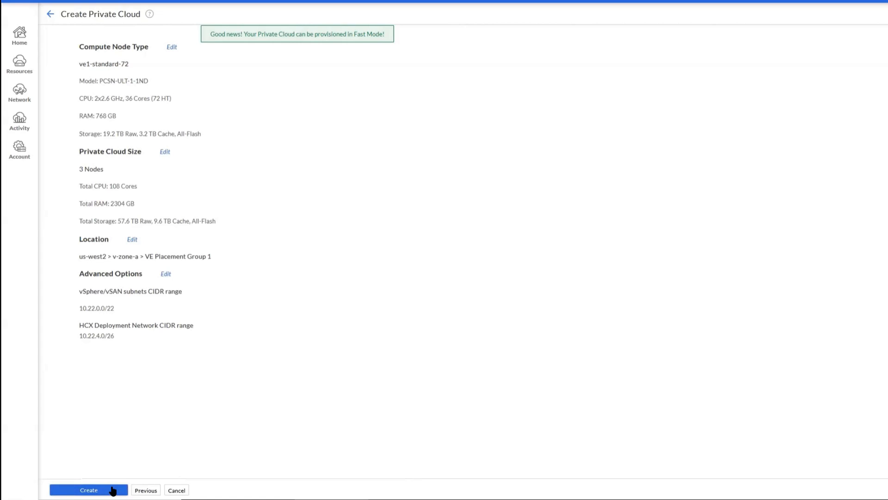
{"action": "left_click", "coordinate": [90, 490]}
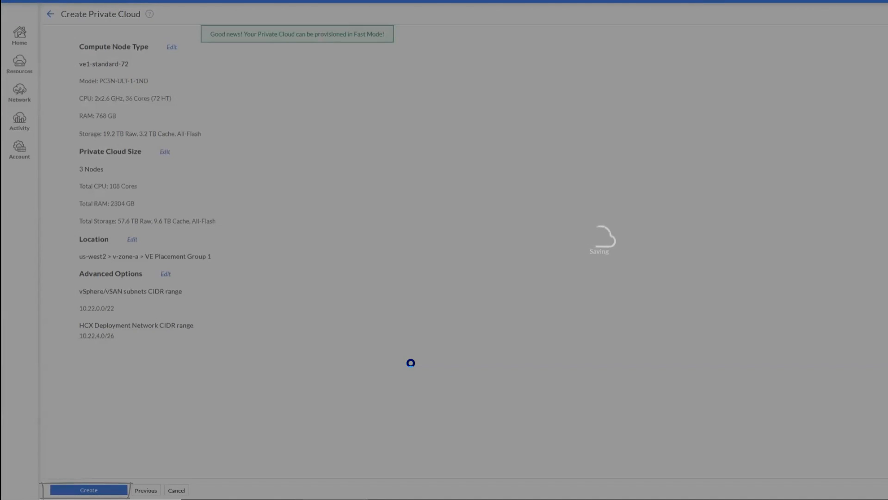
{"action": "left_click", "coordinate": [88, 490]}
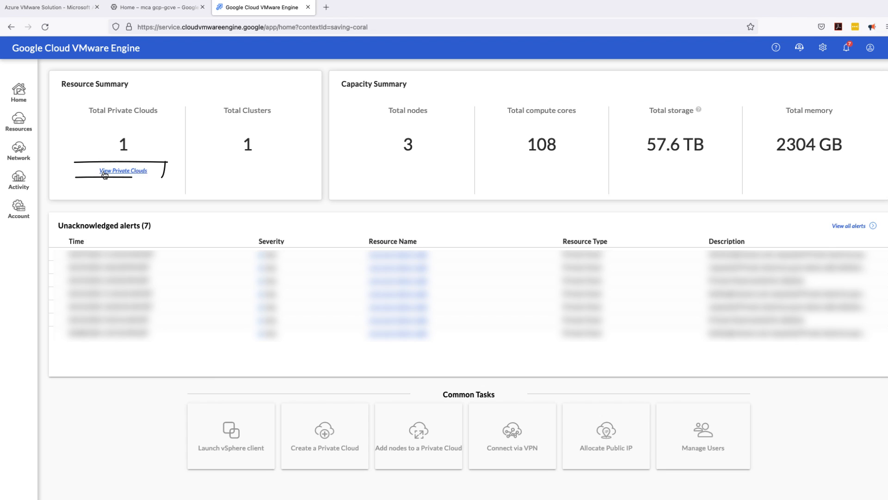
- View the private clouds list and open the mca-gcve-demo-sddc summary
{"action": "left_click", "coordinate": [122, 171]}
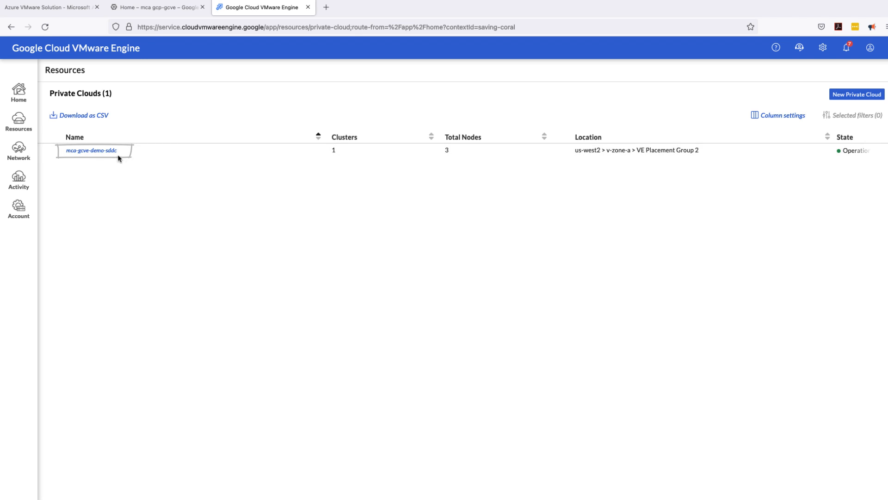
{"action": "mouse_move", "coordinate": [102, 151]}
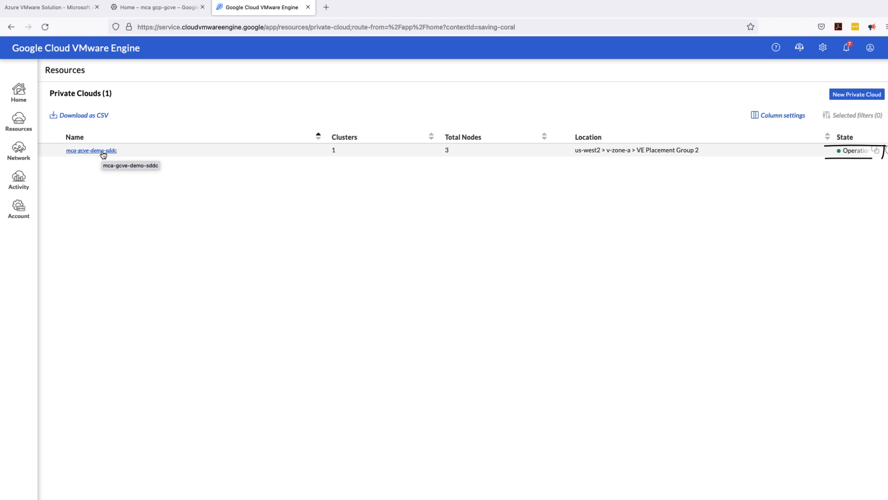
{"action": "mouse_move", "coordinate": [171, 172]}
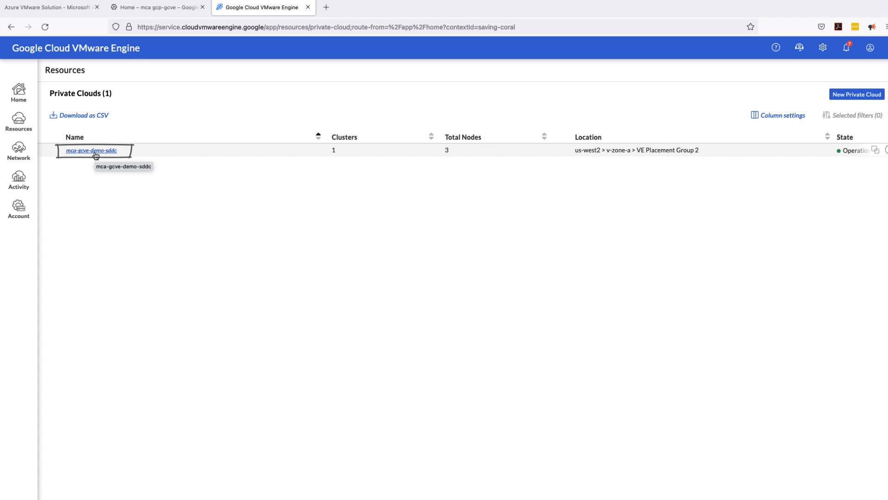
{"action": "left_click", "coordinate": [90, 150]}
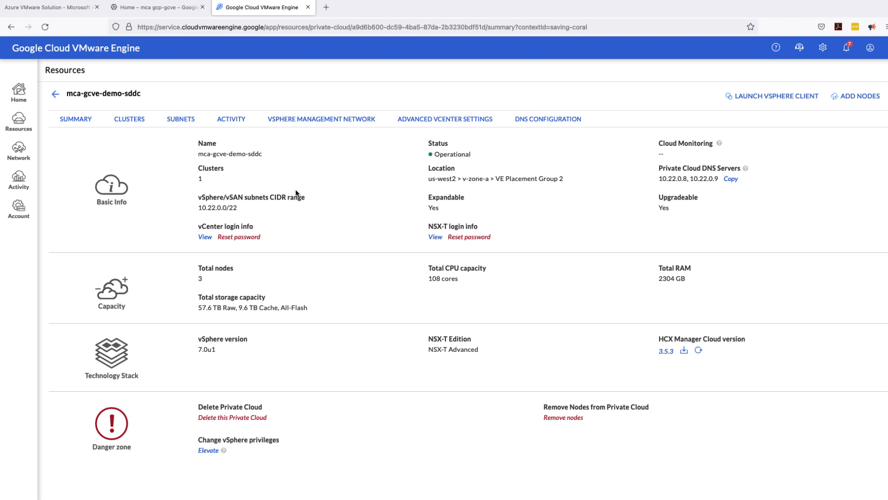
{"action": "mouse_move", "coordinate": [238, 175]}
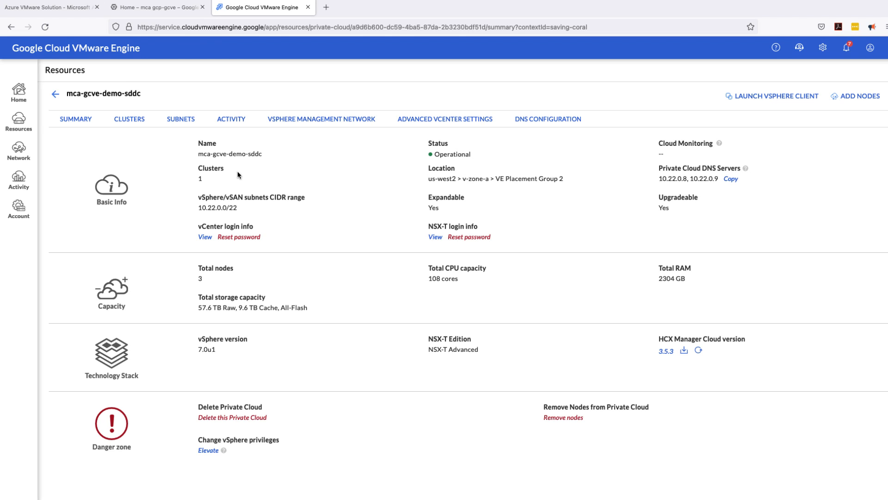
{"action": "left_click_drag", "start_coordinate": [187, 136], "coordinate": [577, 246]}
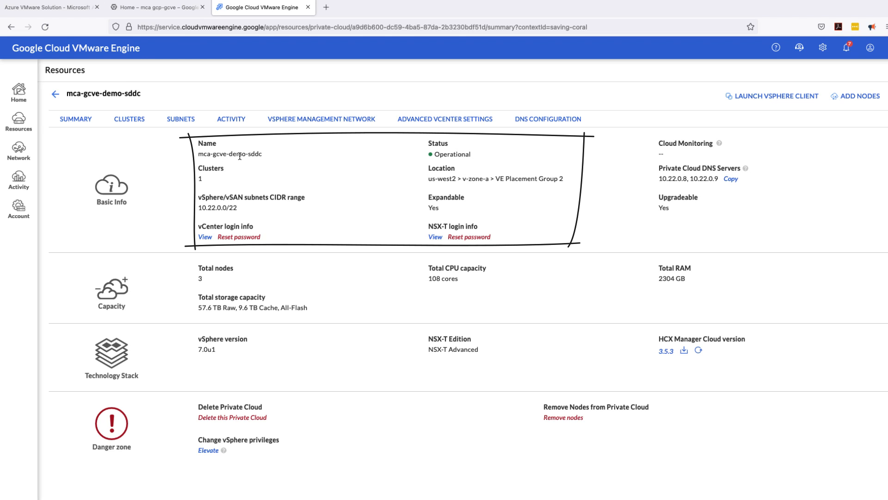
{"action": "mouse_move", "coordinate": [461, 162]}
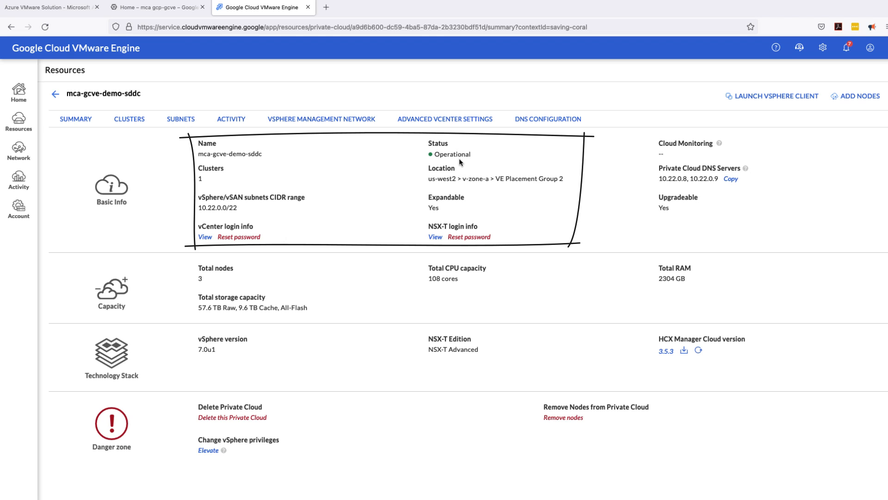
{"action": "mouse_move", "coordinate": [224, 217]}
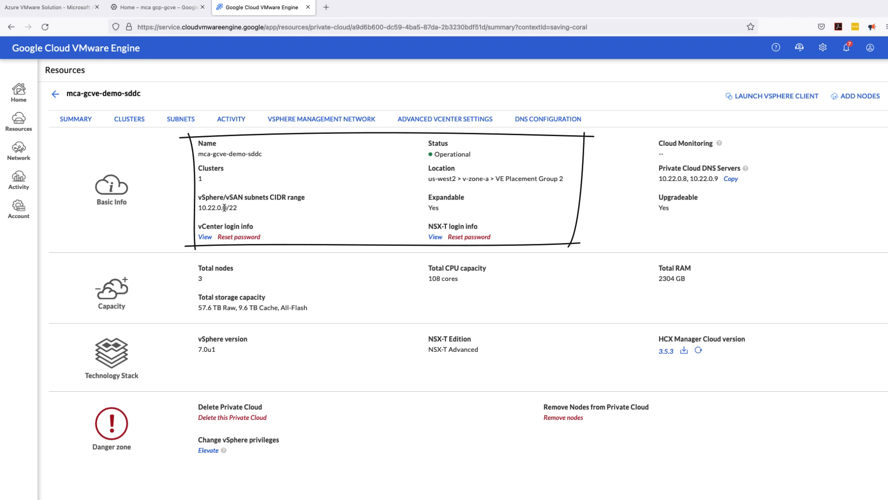
{"action": "mouse_move", "coordinate": [228, 215]}
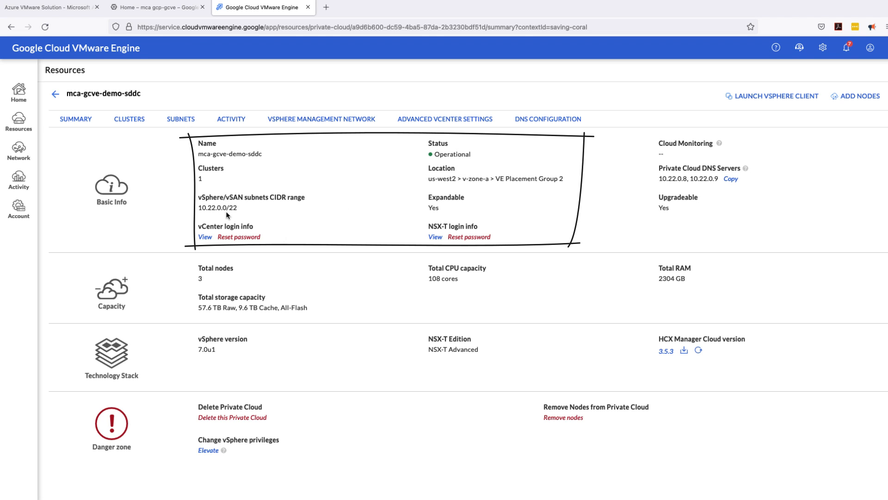
{"action": "mouse_move", "coordinate": [237, 215]}
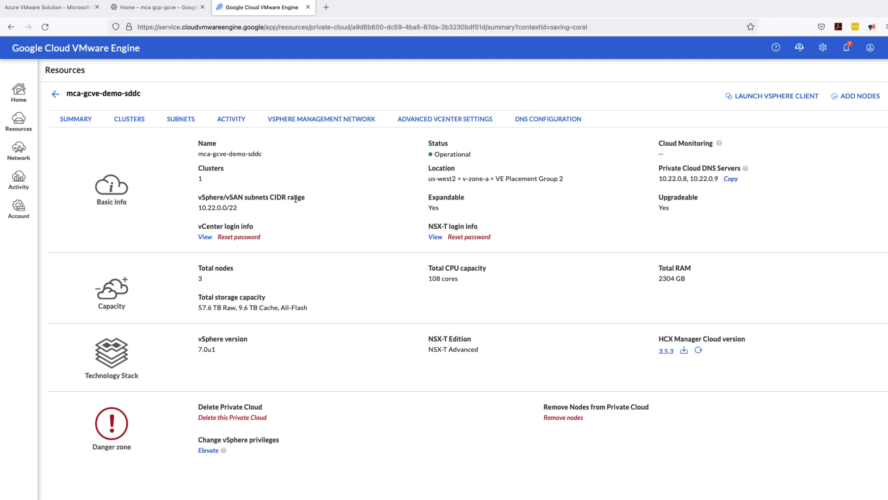
{"action": "mouse_move", "coordinate": [296, 202]}
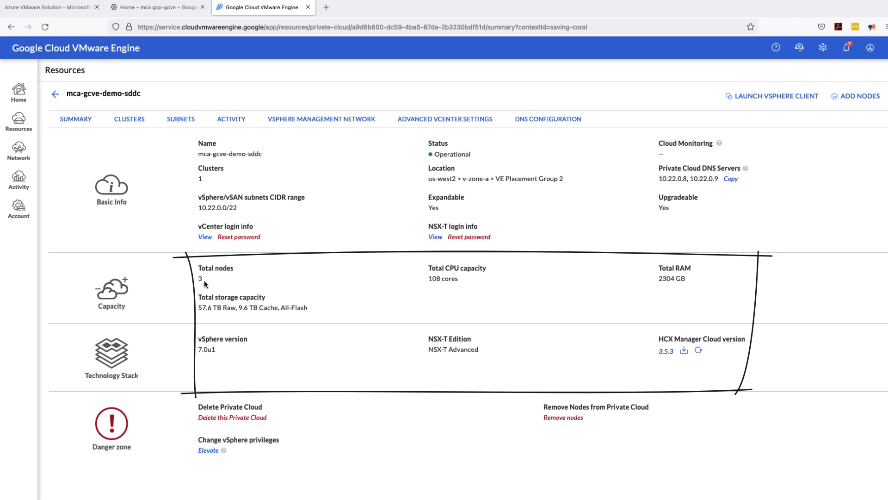
{"action": "mouse_move", "coordinate": [288, 307]}
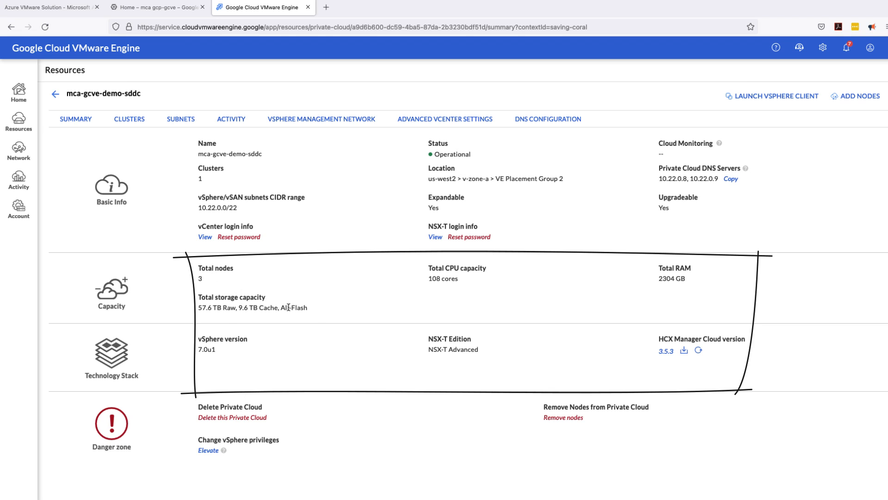
{"action": "mouse_move", "coordinate": [479, 291]}
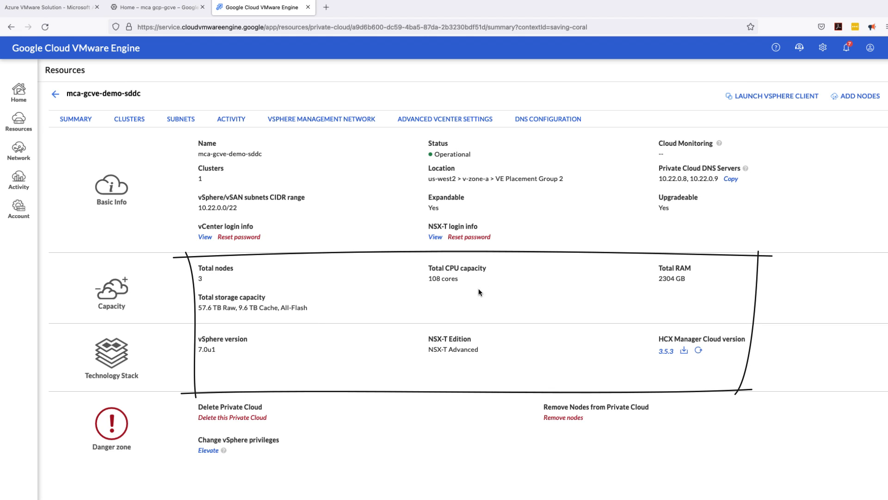
{"action": "mouse_move", "coordinate": [274, 343]}
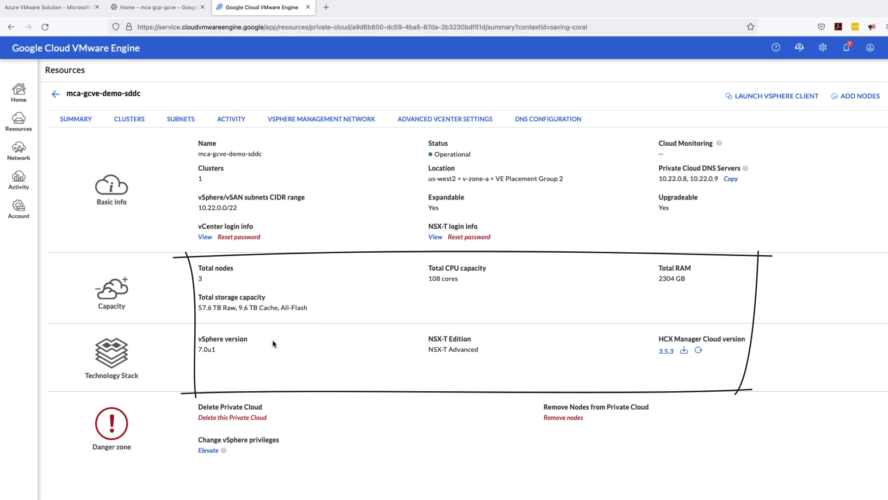
{"action": "mouse_move", "coordinate": [220, 367]}
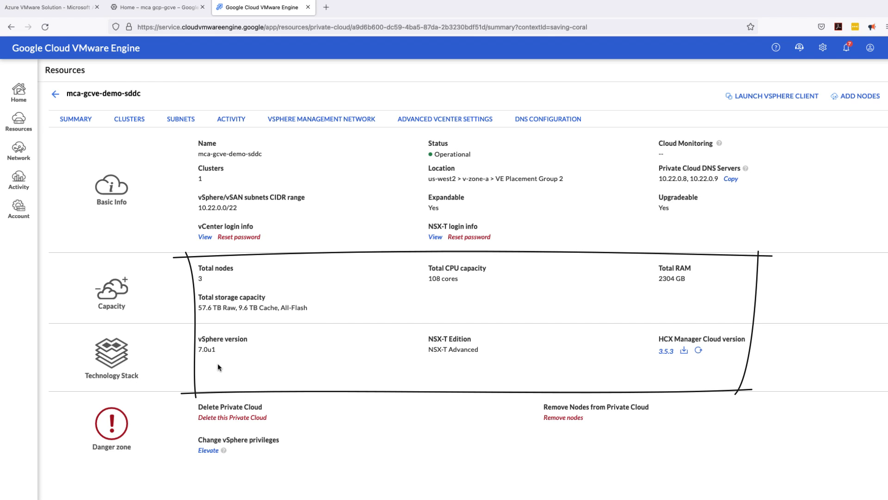
{"action": "mouse_move", "coordinate": [244, 357]}
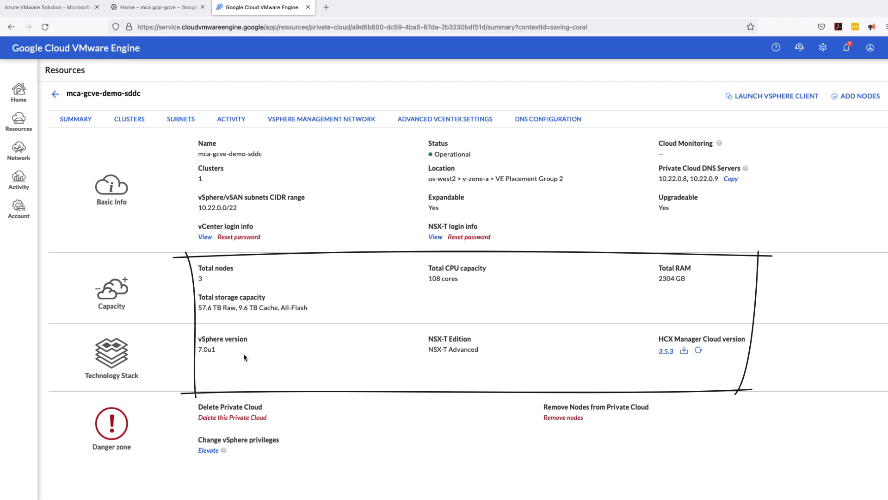
{"action": "mouse_move", "coordinate": [687, 362]}
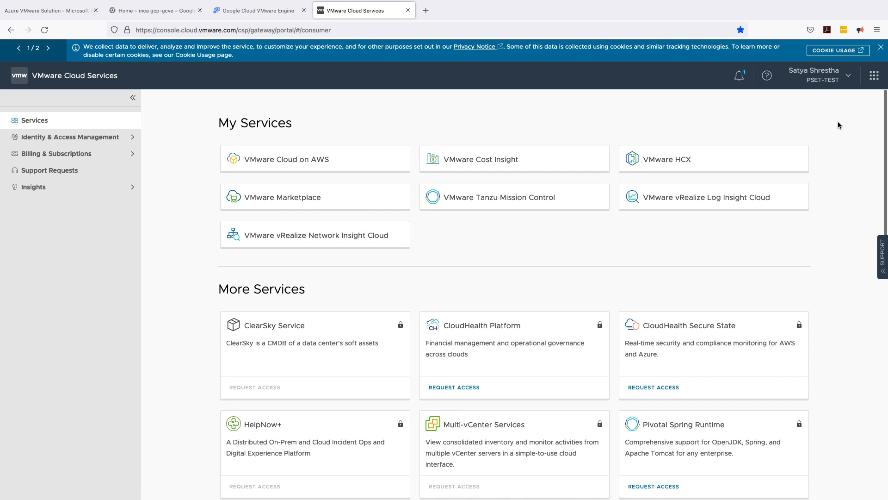
- Switch the VMware Cloud Services organization to Multi-Cloud-Demo-Lab
{"action": "left_click", "coordinate": [819, 76]}
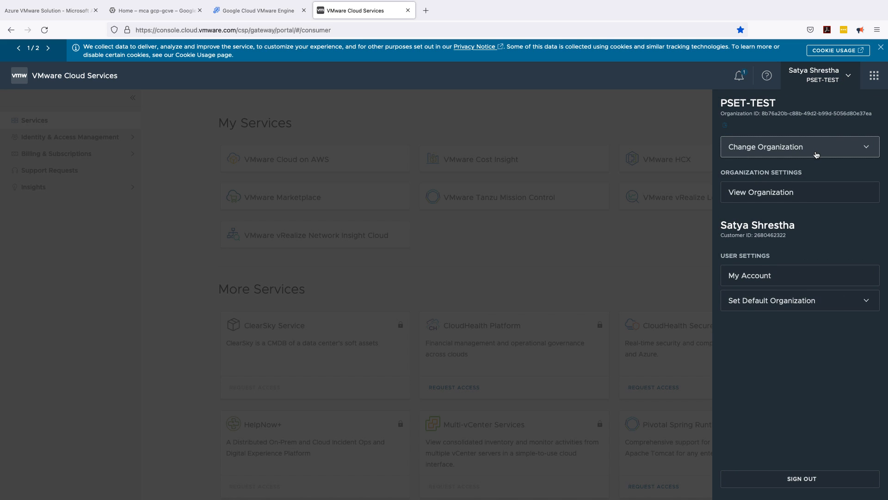
{"action": "left_click", "coordinate": [799, 146]}
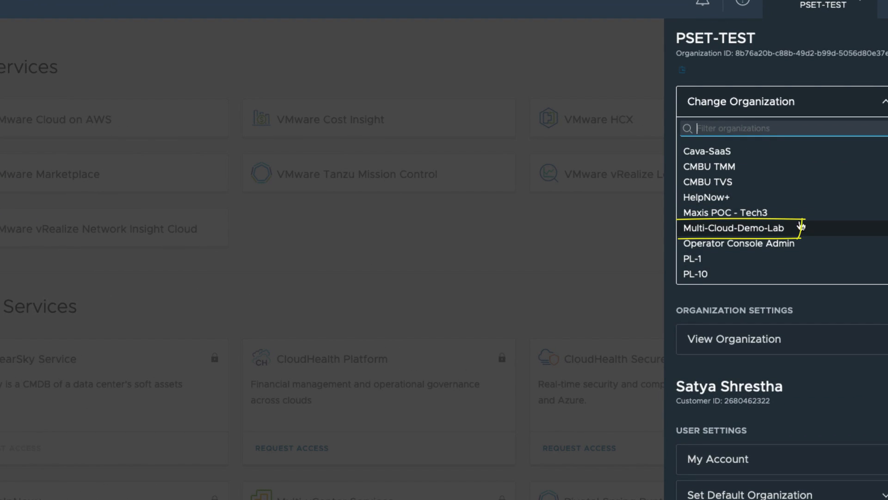
{"action": "left_click", "coordinate": [736, 228]}
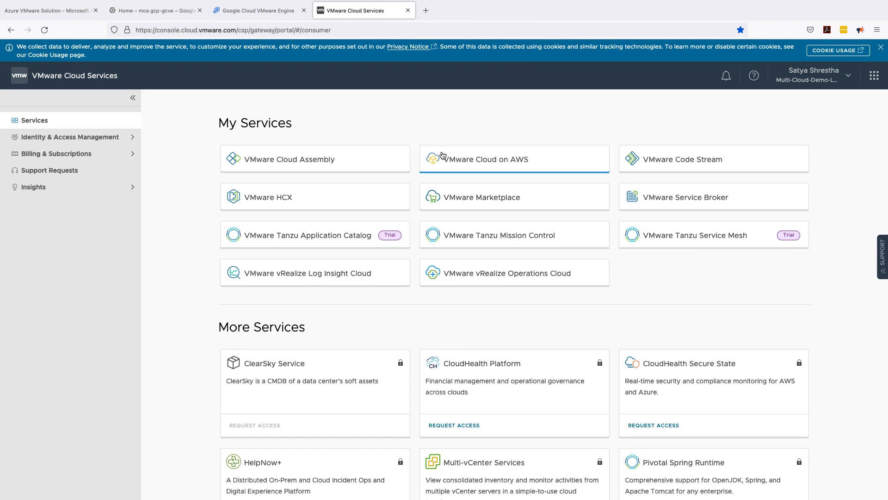
- Bring up the SDDCs list in VMware Cloud on AWS
{"action": "left_click", "coordinate": [508, 161]}
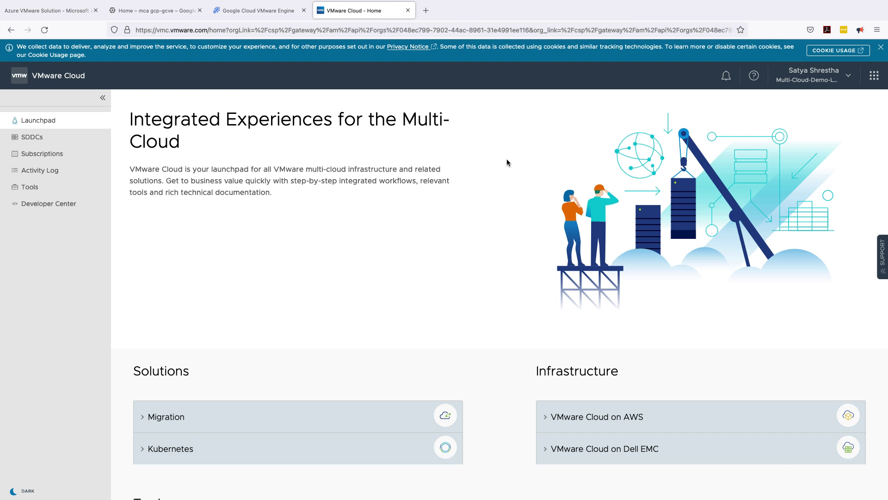
{"action": "left_click", "coordinate": [32, 137]}
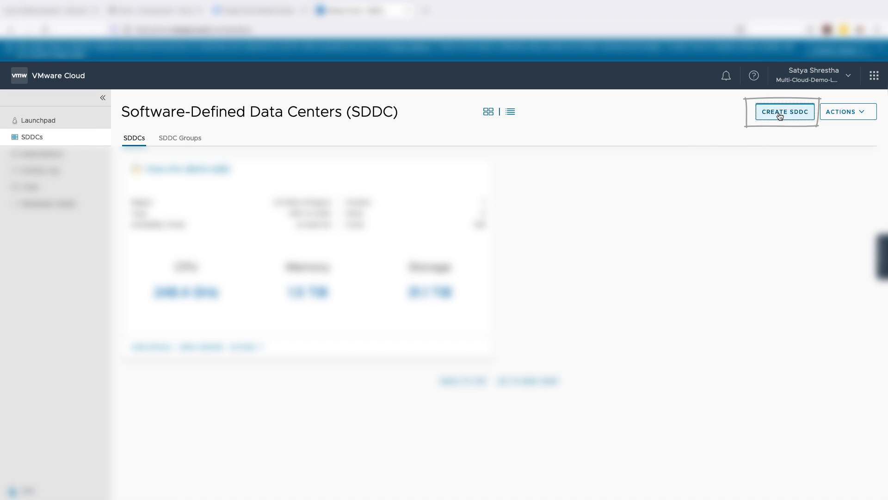
- Start a new SDDC placed in US West (Oregon) with multi-host deployment
{"action": "left_click", "coordinate": [784, 112]}
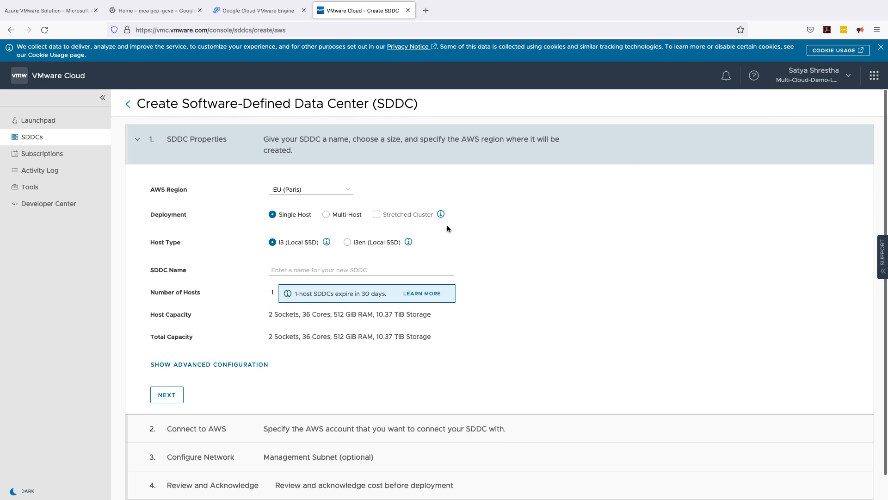
{"action": "mouse_move", "coordinate": [396, 220]}
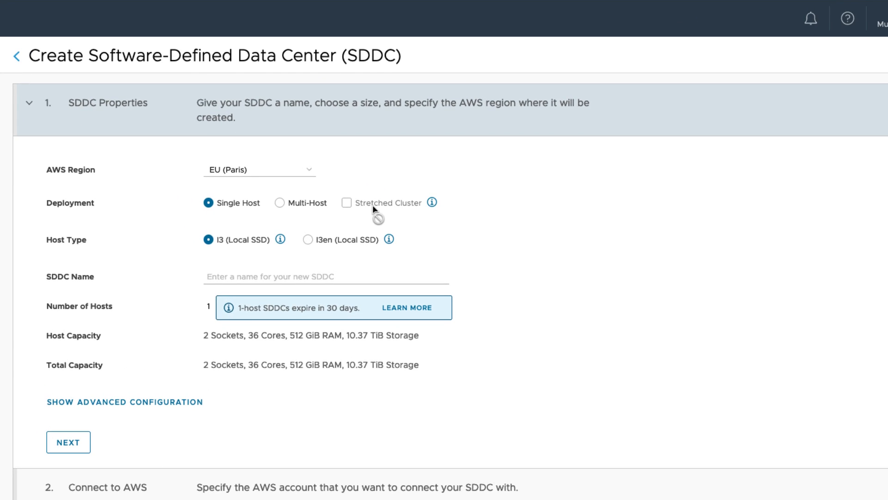
{"action": "left_click", "coordinate": [259, 170]}
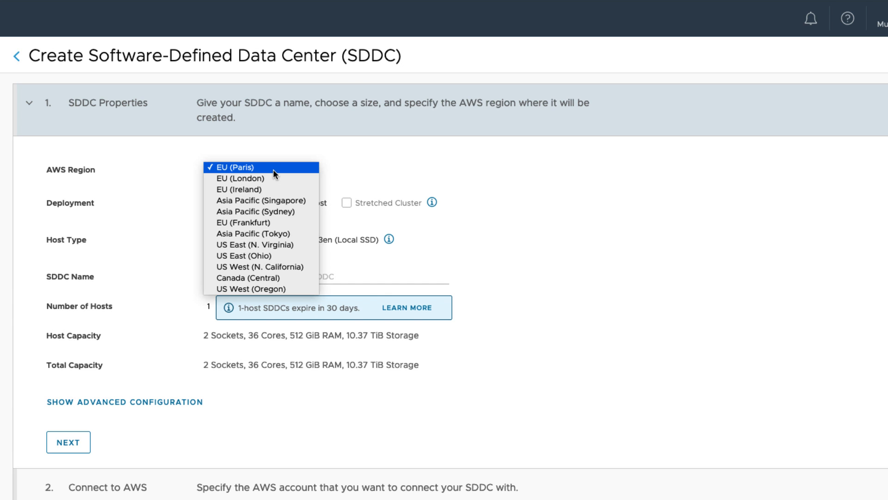
{"action": "left_click", "coordinate": [257, 289]}
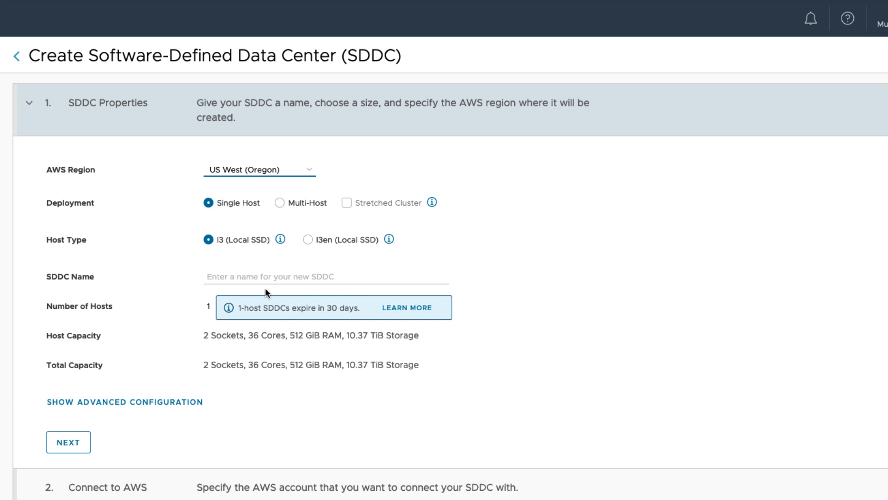
{"action": "mouse_move", "coordinate": [280, 209]}
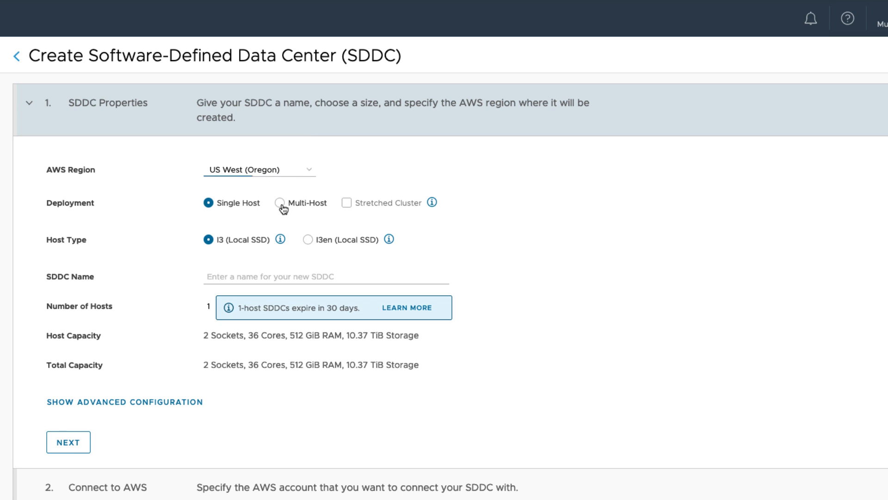
{"action": "left_click", "coordinate": [281, 203]}
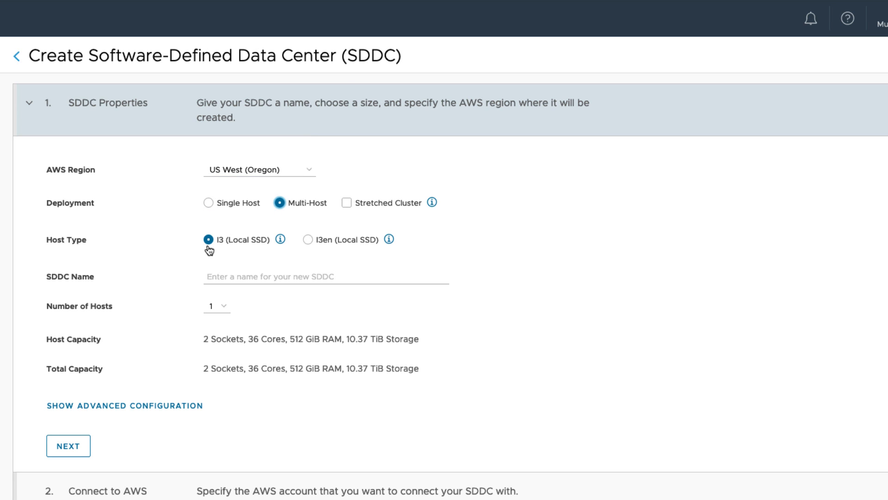
{"action": "mouse_move", "coordinate": [233, 249]}
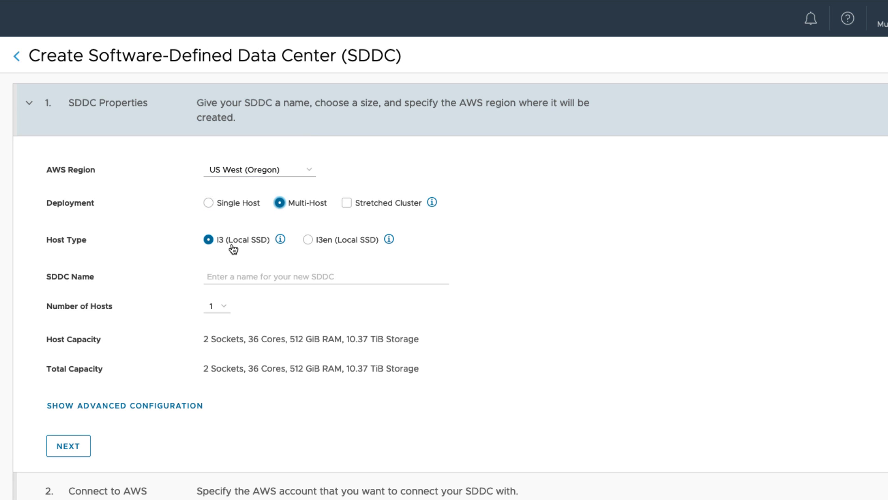
{"action": "mouse_move", "coordinate": [247, 281]}
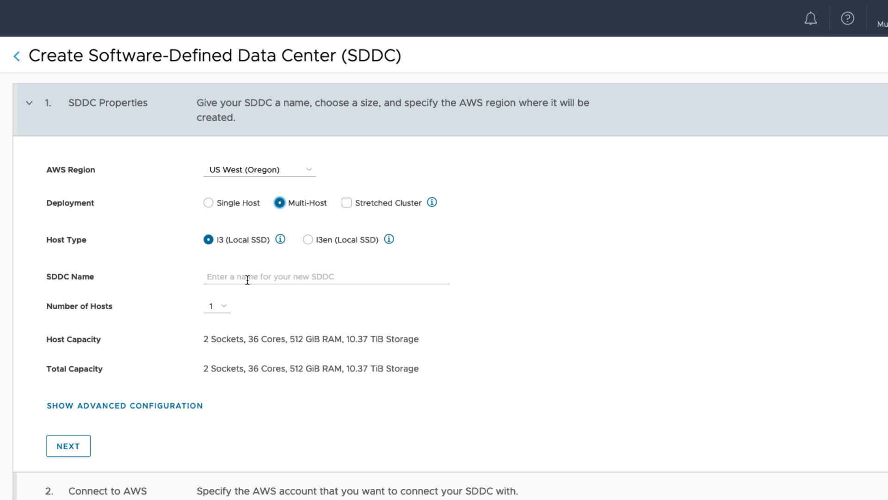
- Name the SDDC mca-vmc-demo-sddc and give it 3 hosts
{"action": "type", "text": "m"}
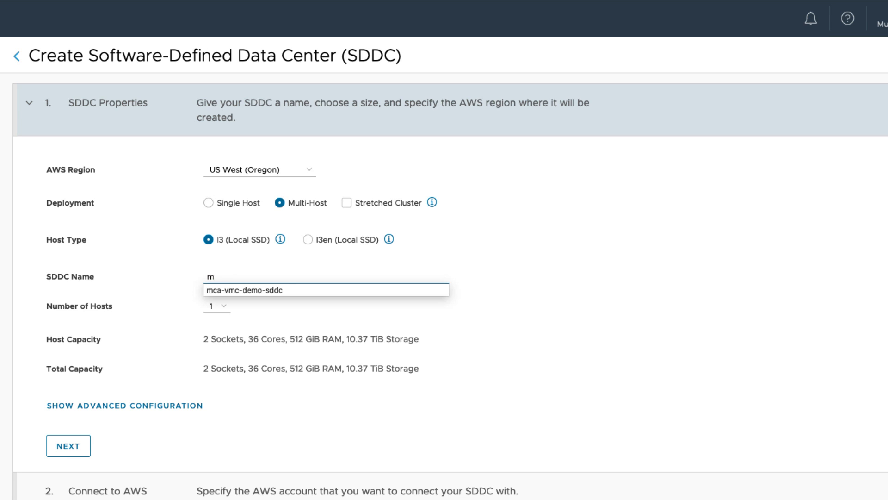
{"action": "type", "text": "ca"}
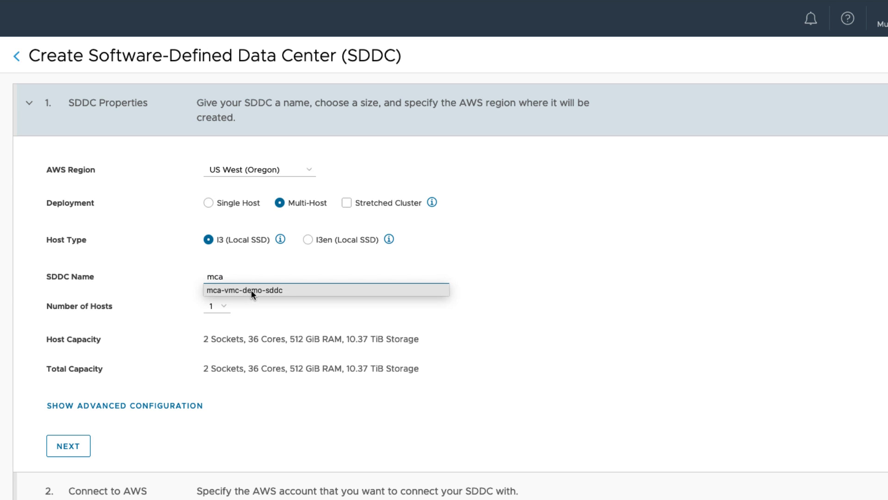
{"action": "left_click", "coordinate": [216, 305]}
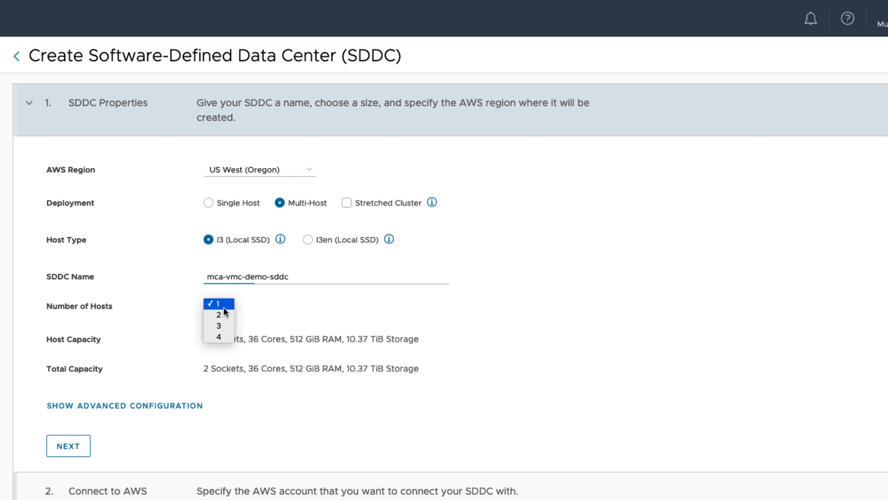
{"action": "left_click", "coordinate": [218, 326]}
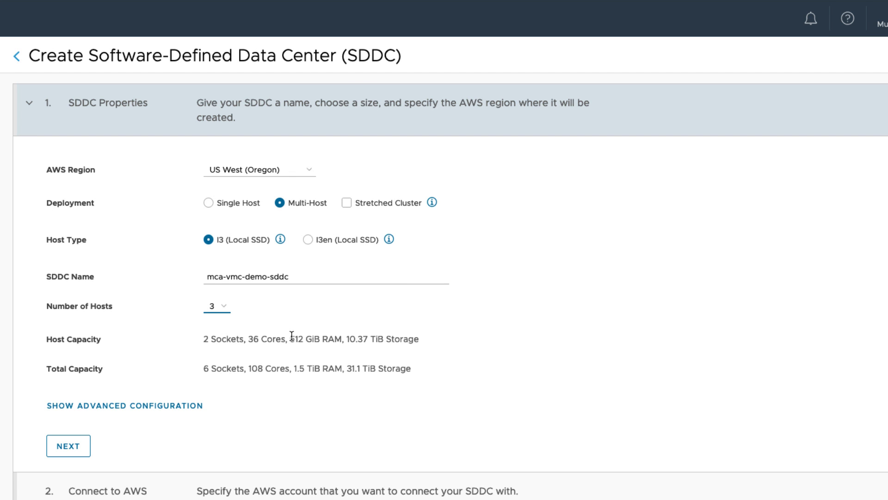
{"action": "scroll", "scroll_direction": "down", "scroll_amount": 3}
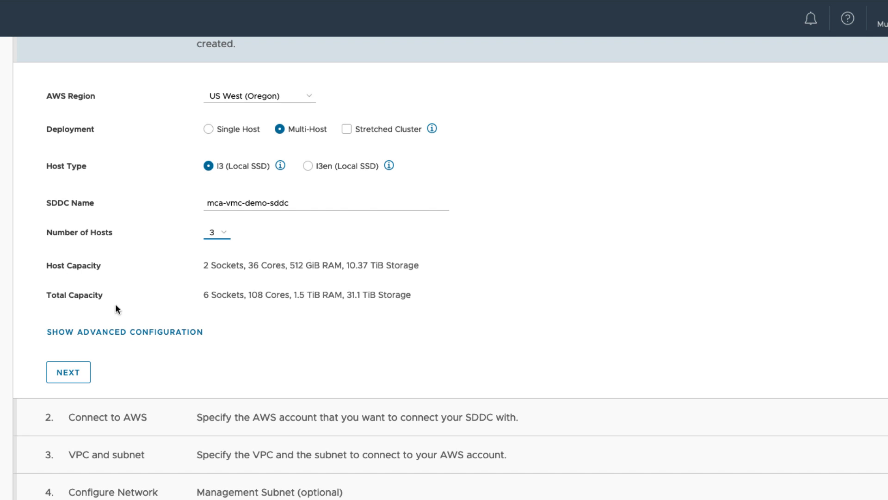
{"action": "mouse_move", "coordinate": [417, 289]}
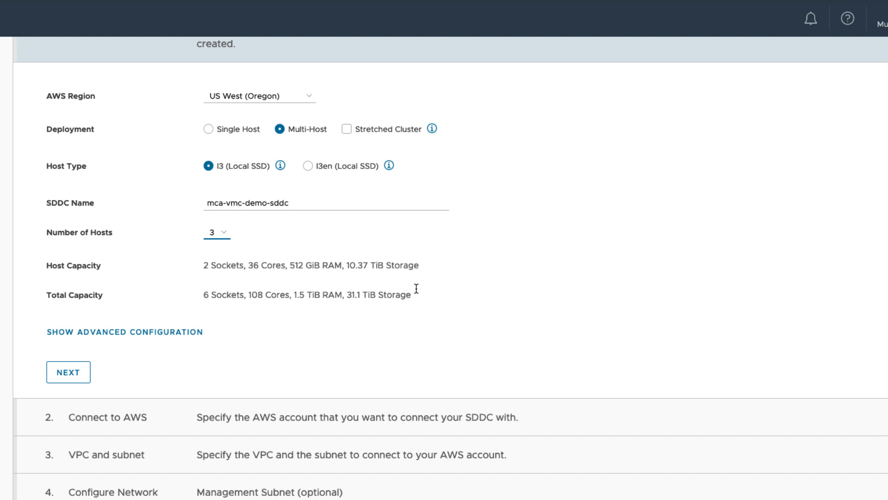
{"action": "mouse_move", "coordinate": [325, 298]}
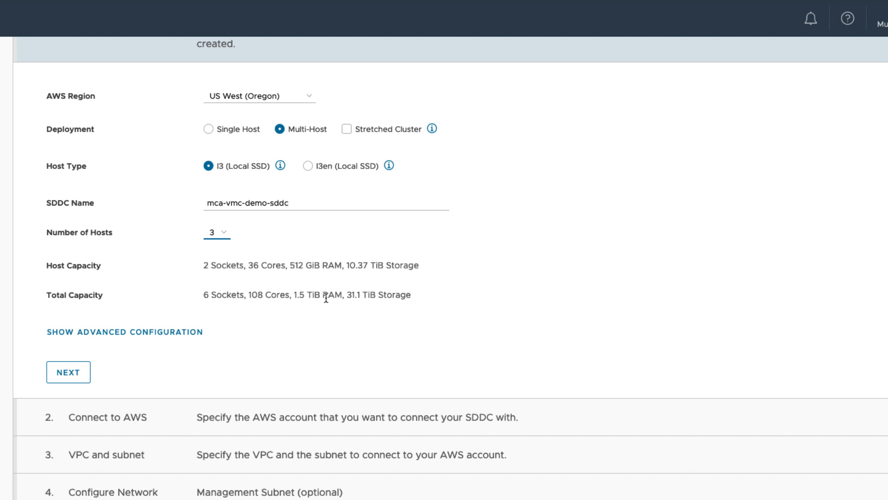
{"action": "mouse_move", "coordinate": [144, 344]}
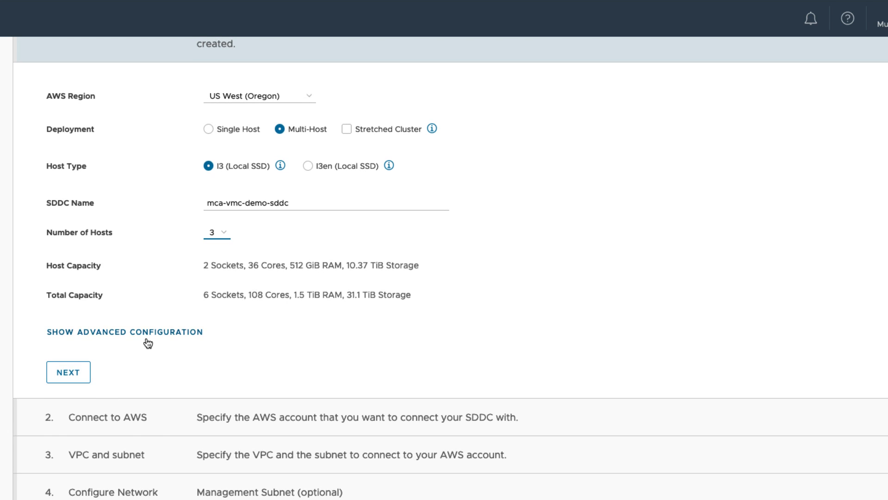
- Under Advanced Configuration keep the Medium SDDC appliance size
{"action": "left_click", "coordinate": [123, 331]}
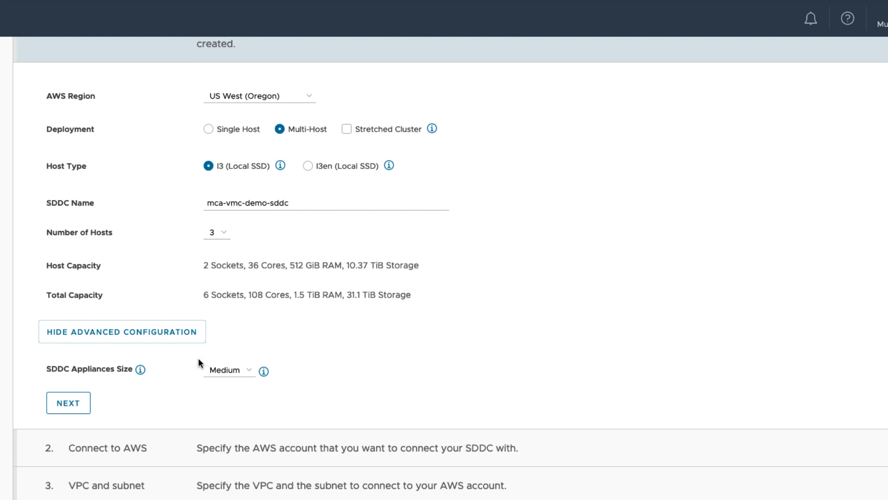
{"action": "mouse_move", "coordinate": [130, 383]}
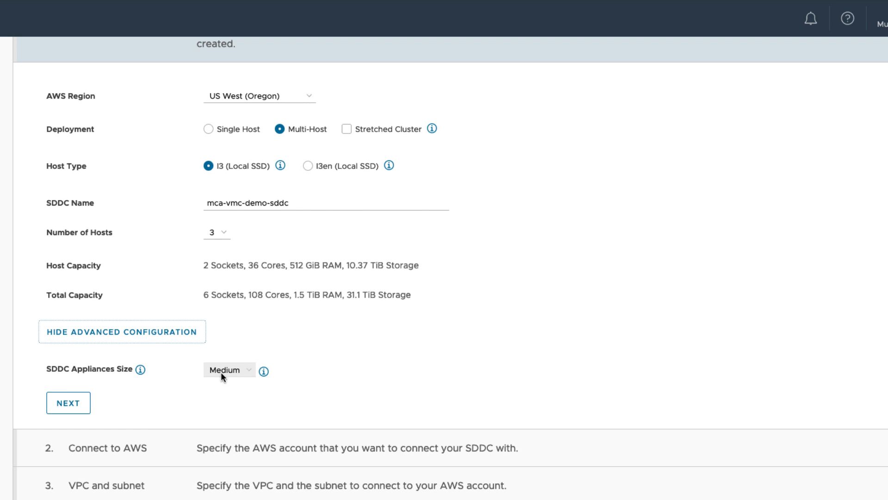
{"action": "left_click", "coordinate": [229, 370]}
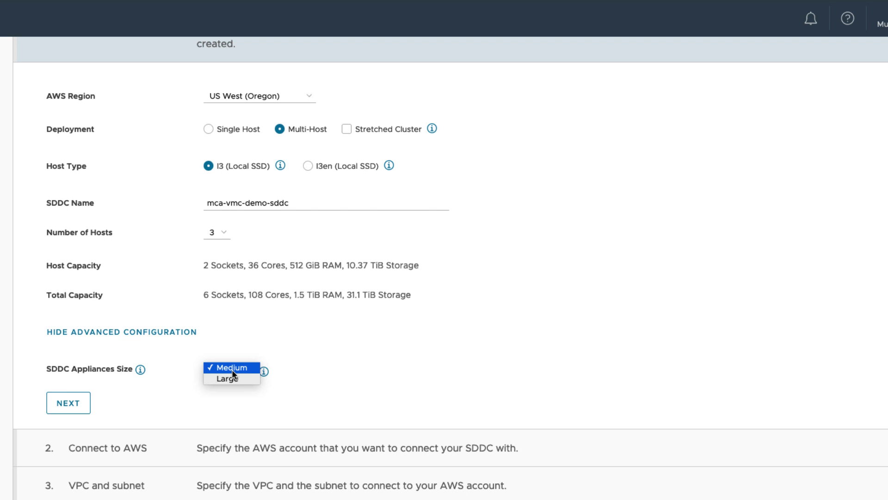
{"action": "mouse_move", "coordinate": [257, 385]}
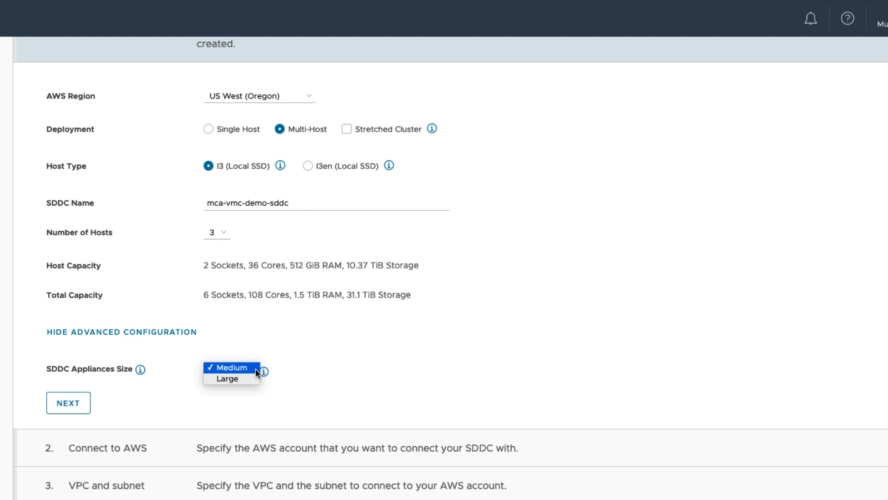
{"action": "left_click", "coordinate": [231, 367]}
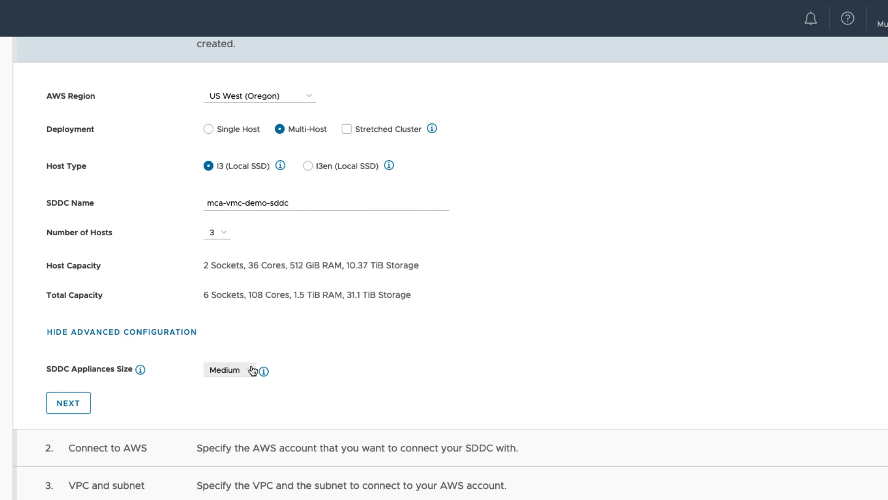
{"action": "left_click", "coordinate": [230, 370]}
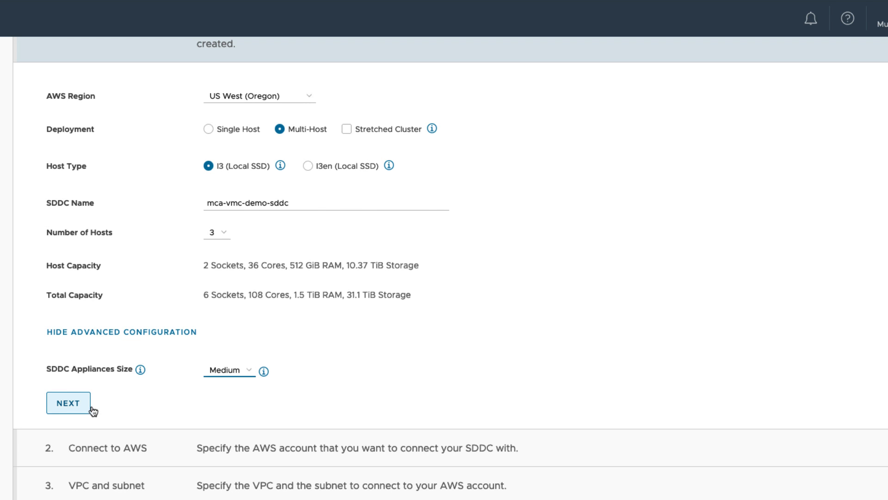
{"action": "left_click", "coordinate": [68, 404]}
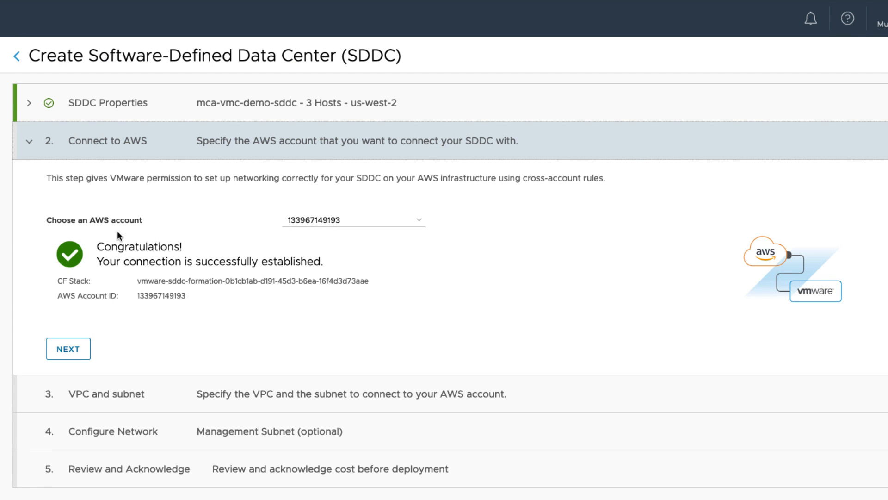
{"action": "mouse_move", "coordinate": [311, 247]}
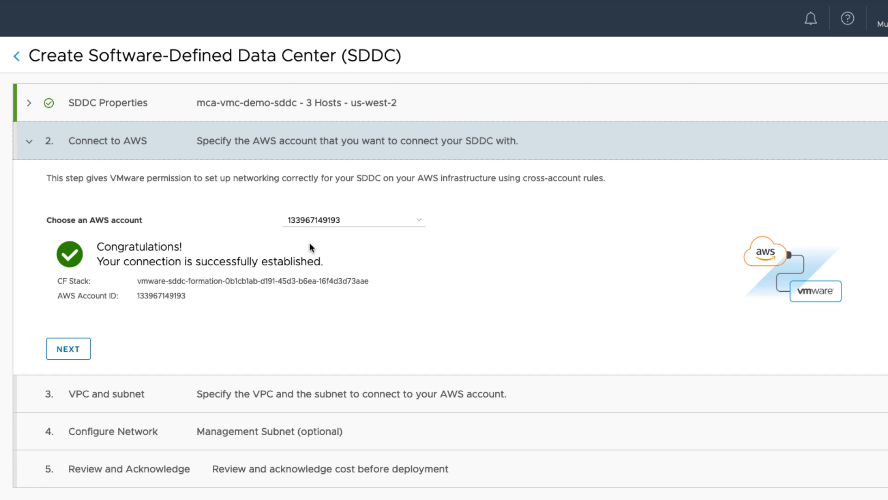
{"action": "mouse_move", "coordinate": [192, 206]}
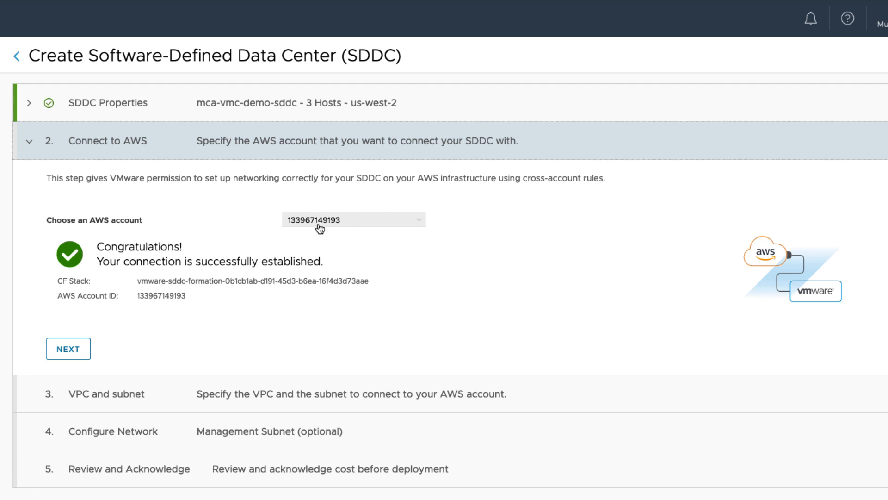
{"action": "left_click", "coordinate": [354, 220]}
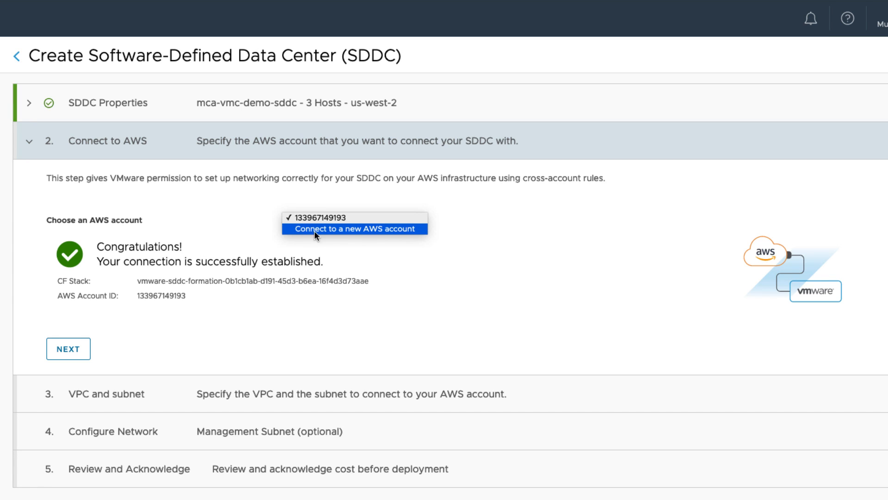
{"action": "mouse_move", "coordinate": [409, 236]}
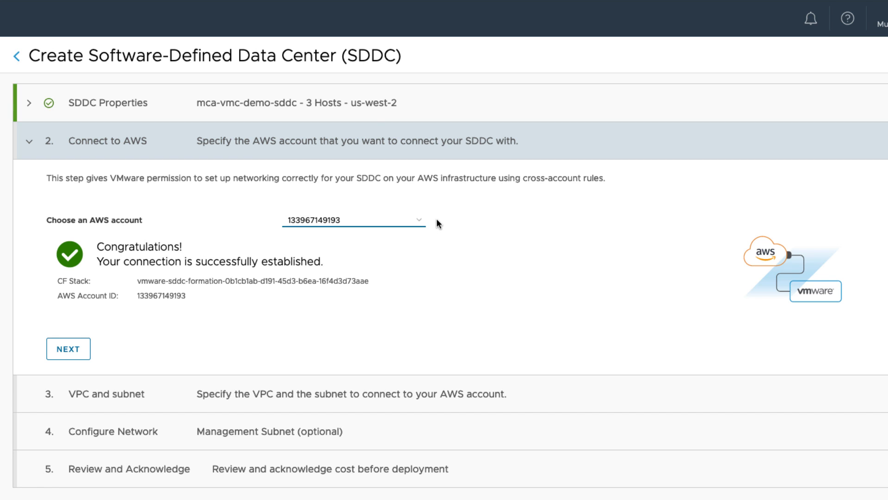
{"action": "left_click", "coordinate": [67, 348]}
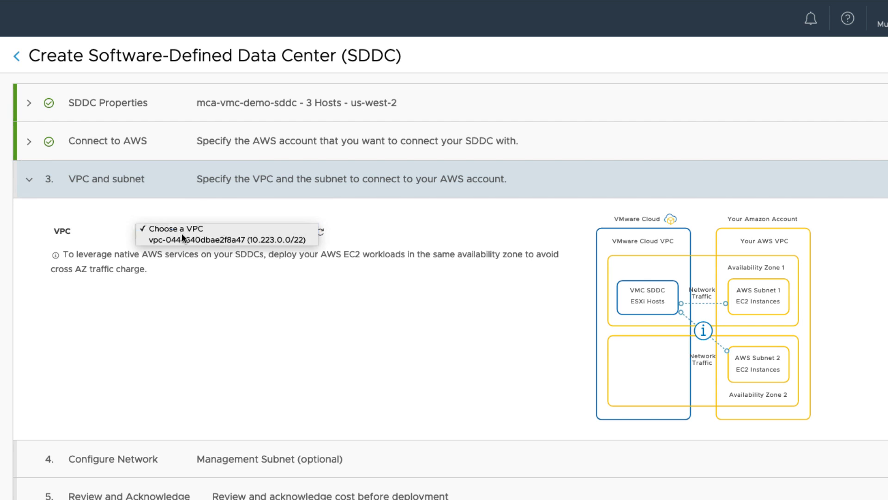
{"action": "mouse_move", "coordinate": [225, 245]}
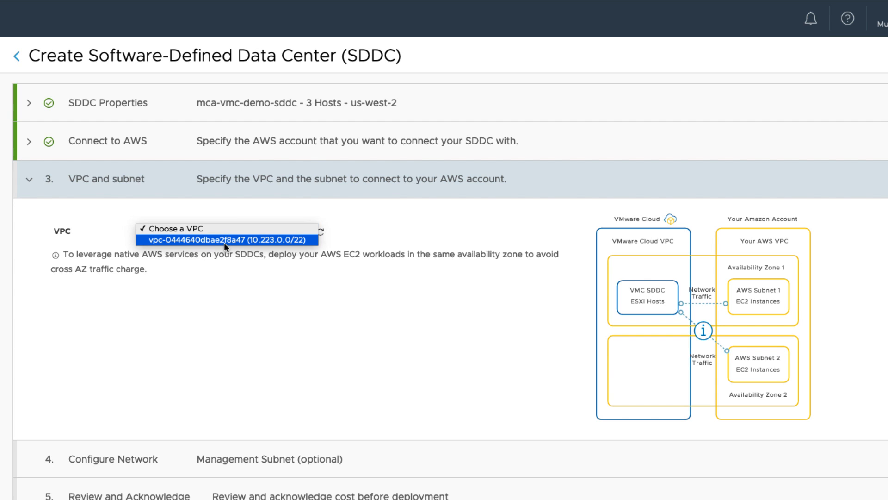
- Select VPC vpc-0444640dbae2f8a47 and subnet mca-subnet-demo-2b in us-west-2b
{"action": "left_click", "coordinate": [225, 240]}
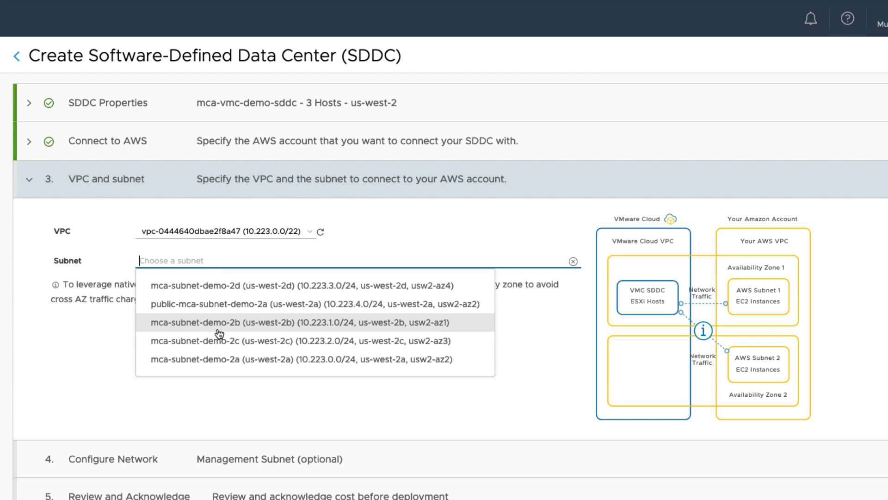
{"action": "left_click", "coordinate": [225, 333]}
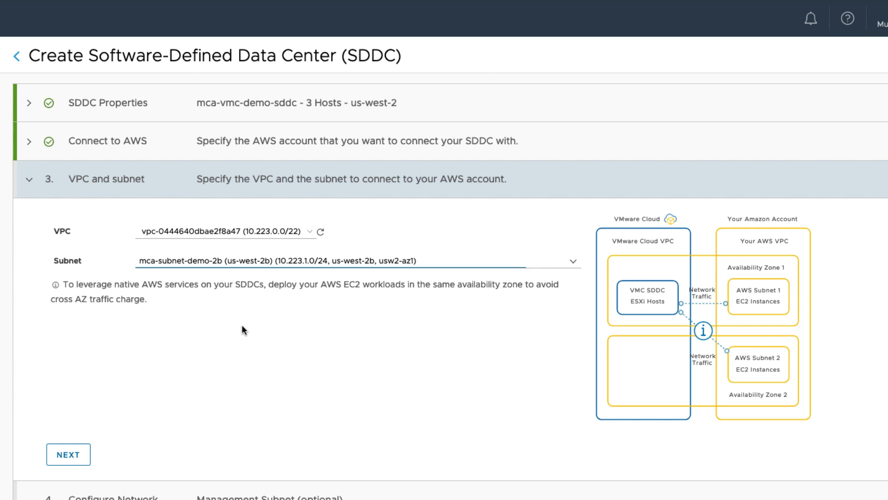
- Set the Management Subnet CIDR Block to 10.23.0.0/16 and continue to Review and Acknowledge
{"action": "left_click", "coordinate": [68, 454]}
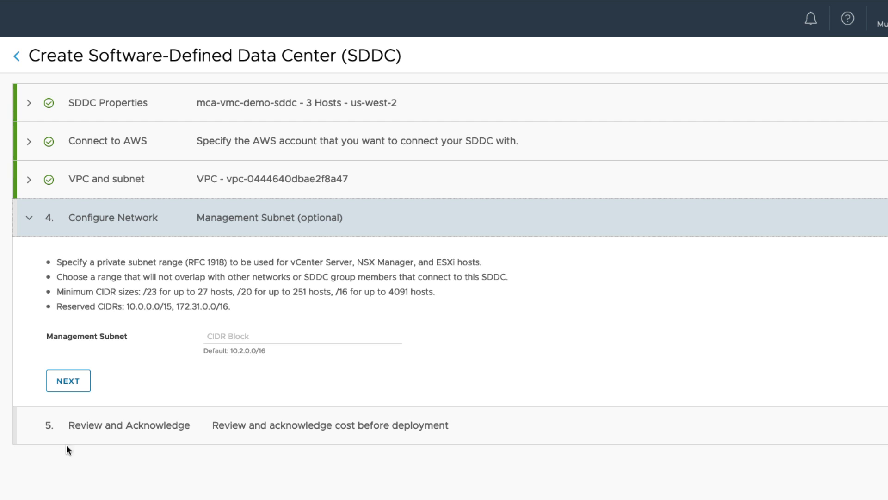
{"action": "mouse_move", "coordinate": [289, 238]}
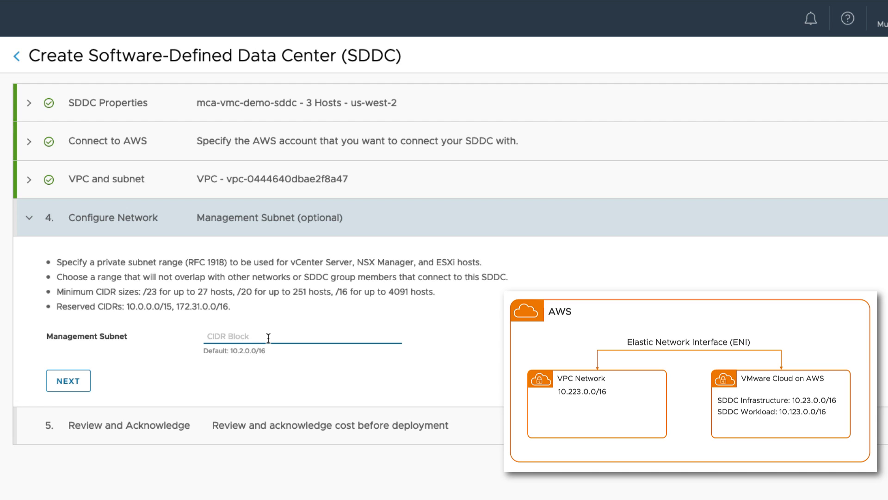
{"action": "type", "text": "10."}
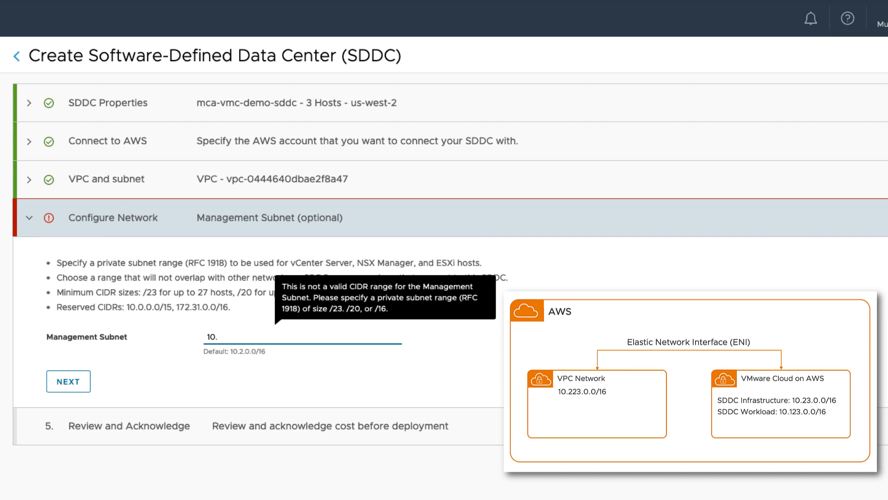
{"action": "type", "text": "23.0.0/"}
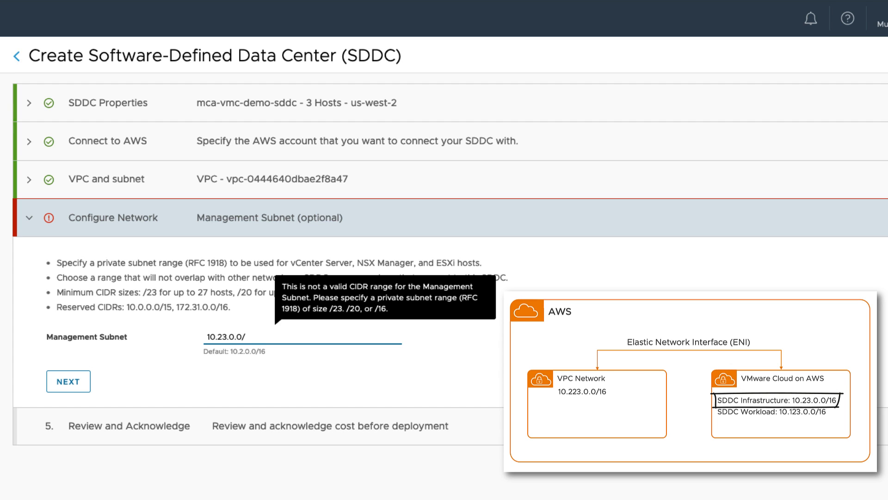
{"action": "type", "text": "16"}
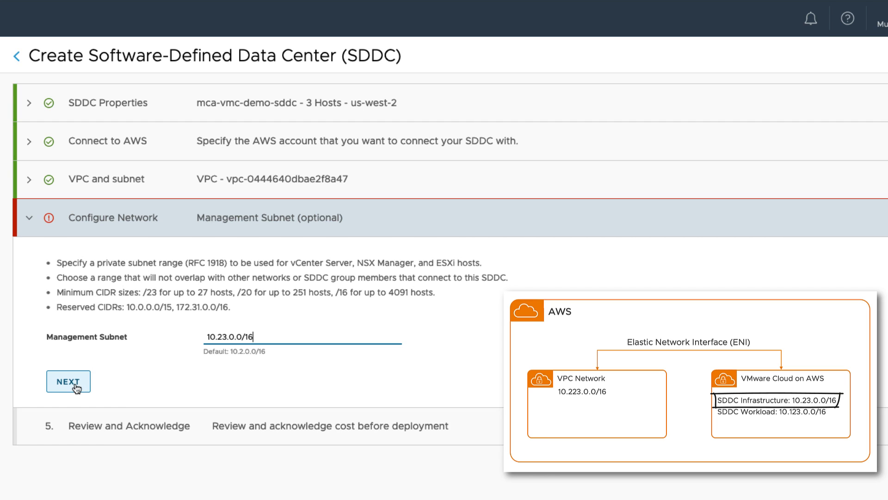
{"action": "left_click", "coordinate": [68, 381]}
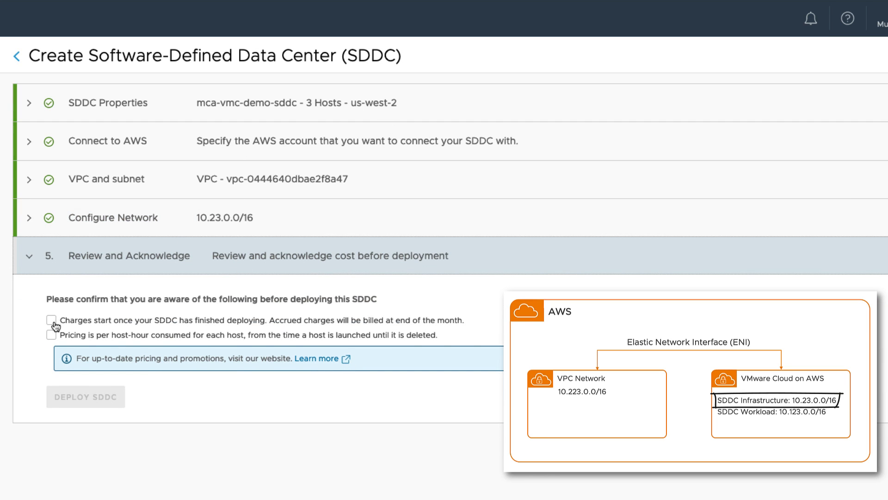
- Acknowledge the pricing conditions and deploy mca-vmc-demo-sddc
{"action": "left_click", "coordinate": [50, 333]}
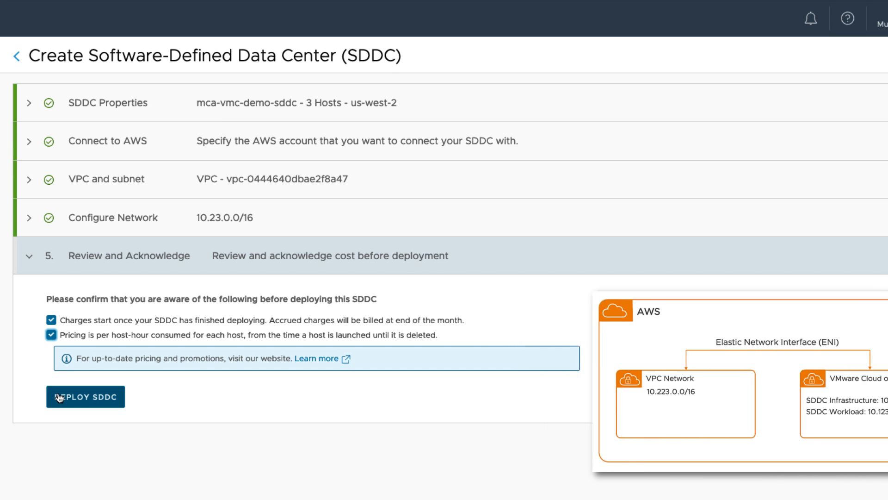
{"action": "left_click", "coordinate": [85, 396]}
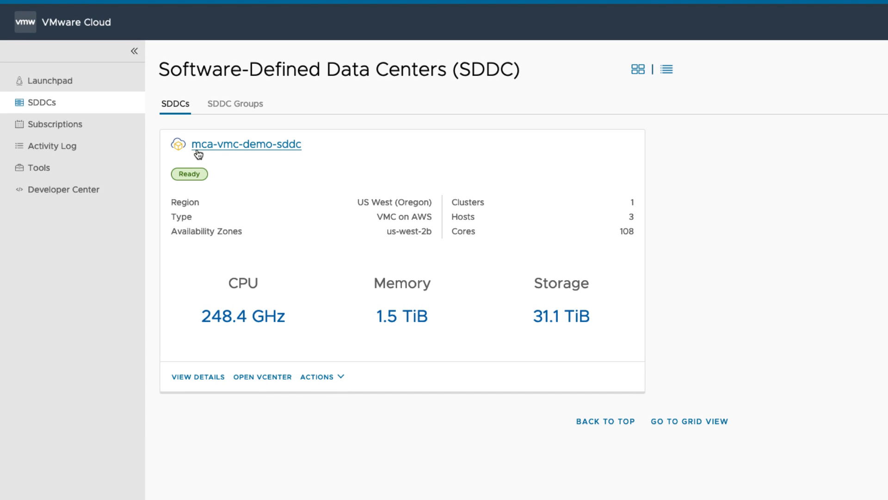
{"action": "mouse_move", "coordinate": [225, 155]}
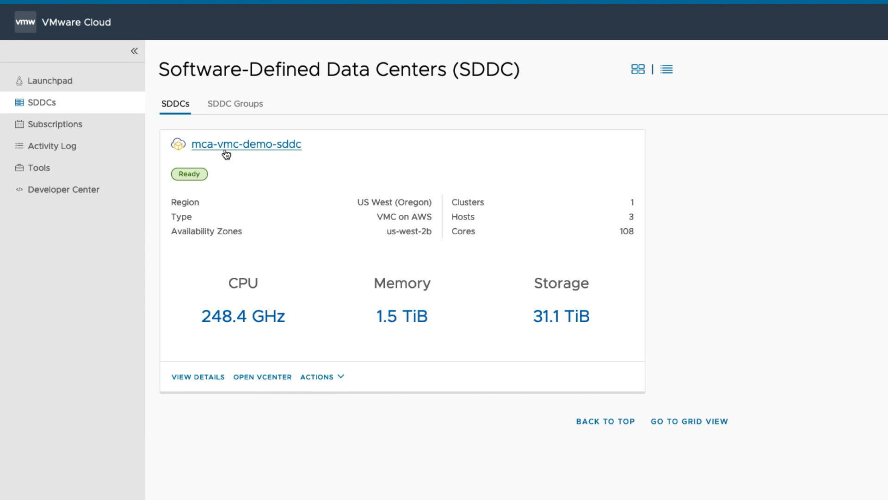
{"action": "mouse_move", "coordinate": [336, 233]}
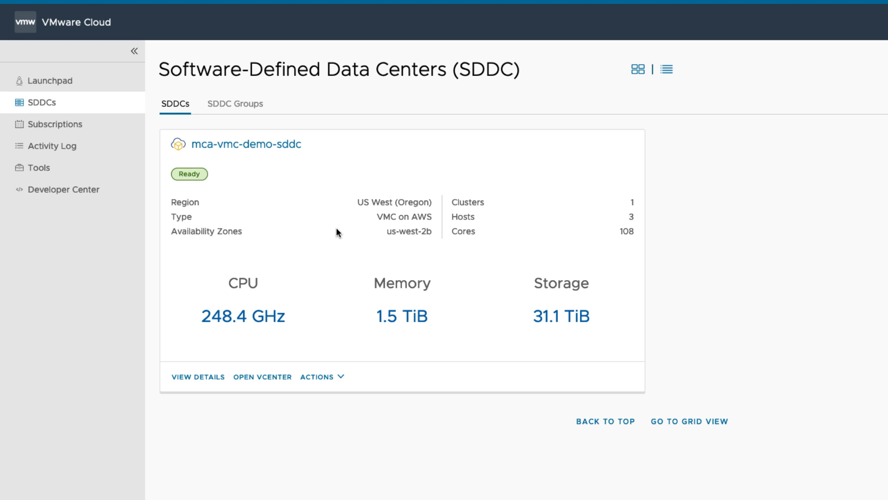
{"action": "mouse_move", "coordinate": [396, 216]}
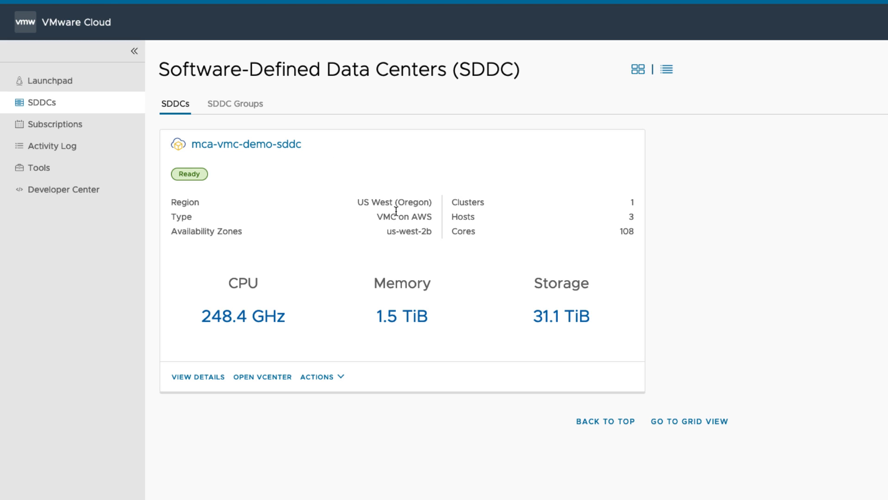
{"action": "mouse_move", "coordinate": [603, 225]}
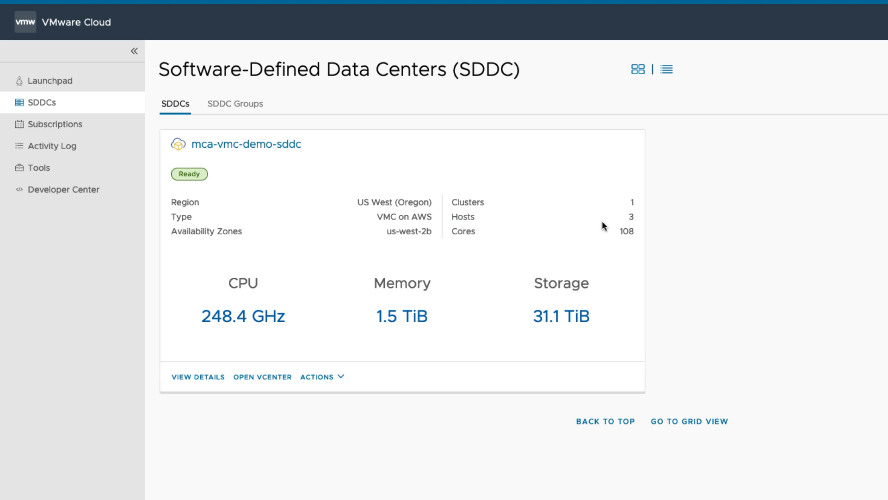
{"action": "mouse_move", "coordinate": [639, 242]}
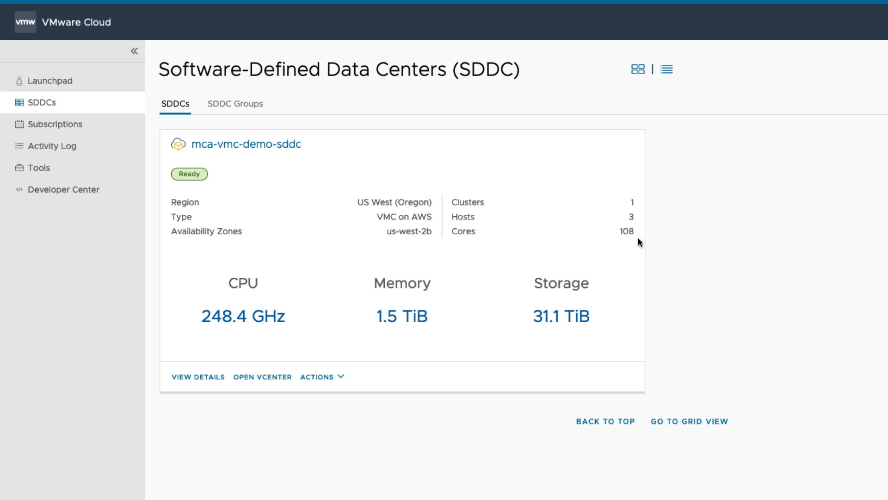
{"action": "mouse_move", "coordinate": [244, 352]}
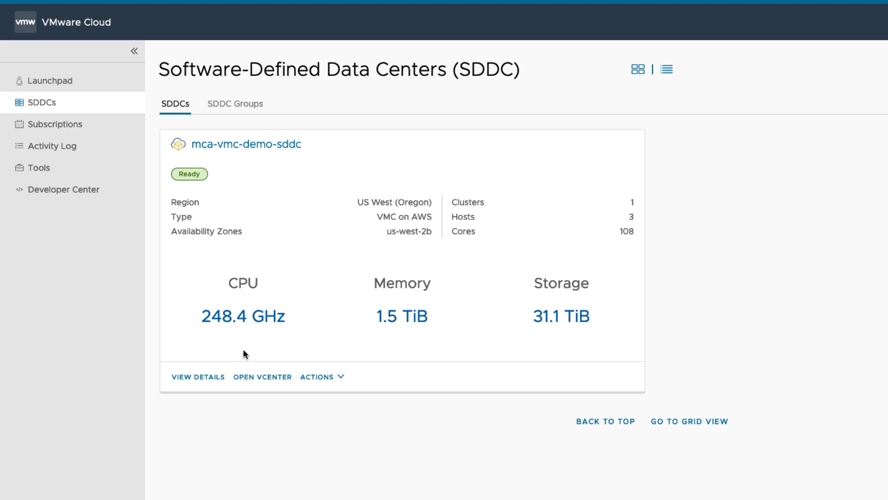
{"action": "mouse_move", "coordinate": [610, 346]}
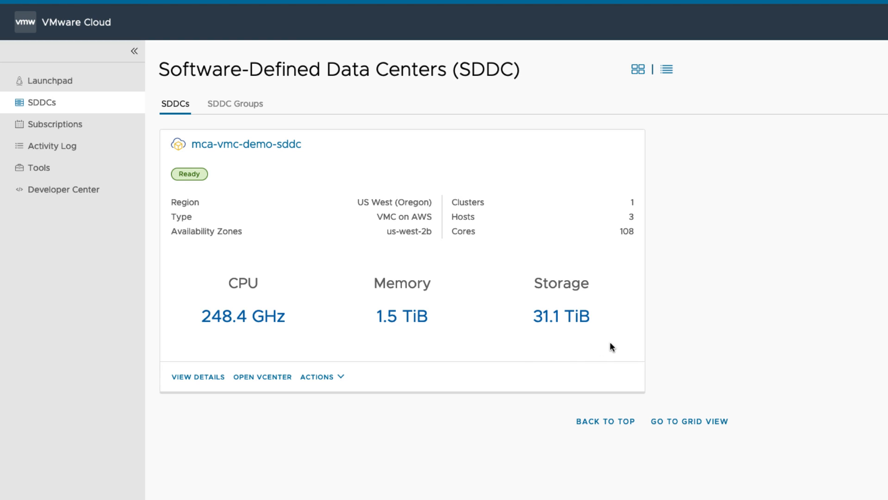